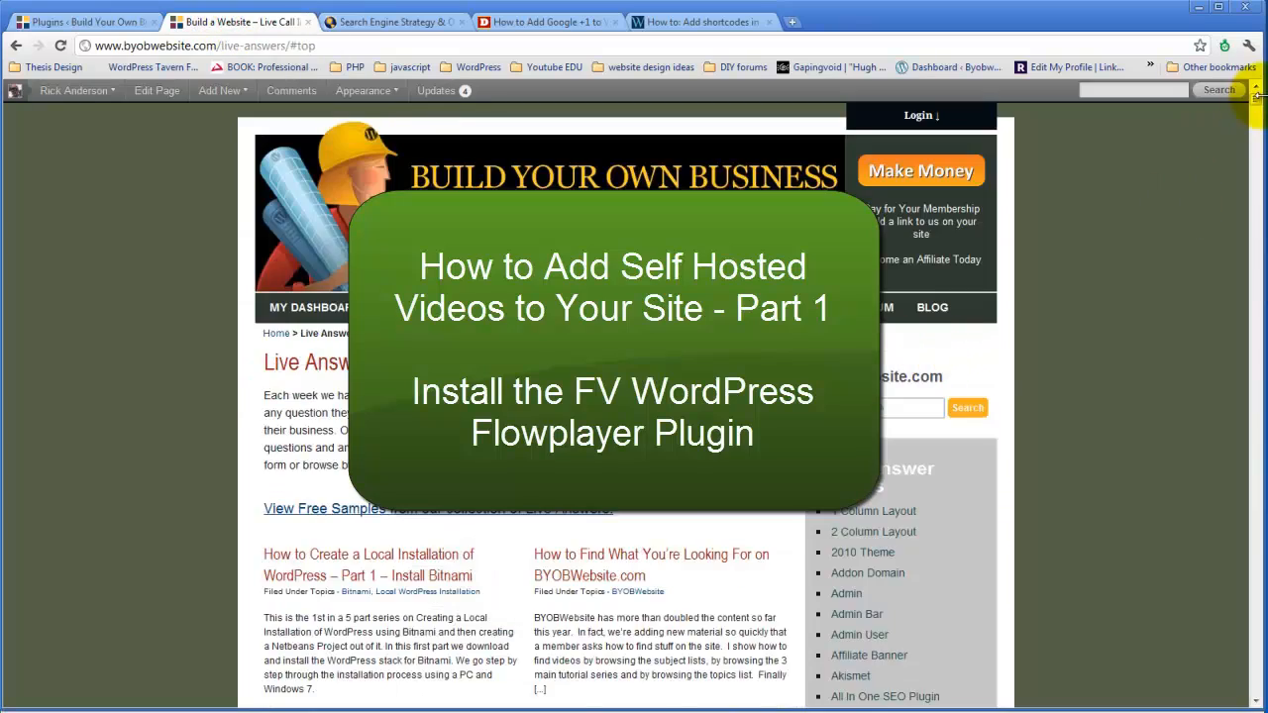
Open the Live Answers post 'How to Add Self Hosted Videos to Your Site' and scroll through it.
scroll(down, 3)
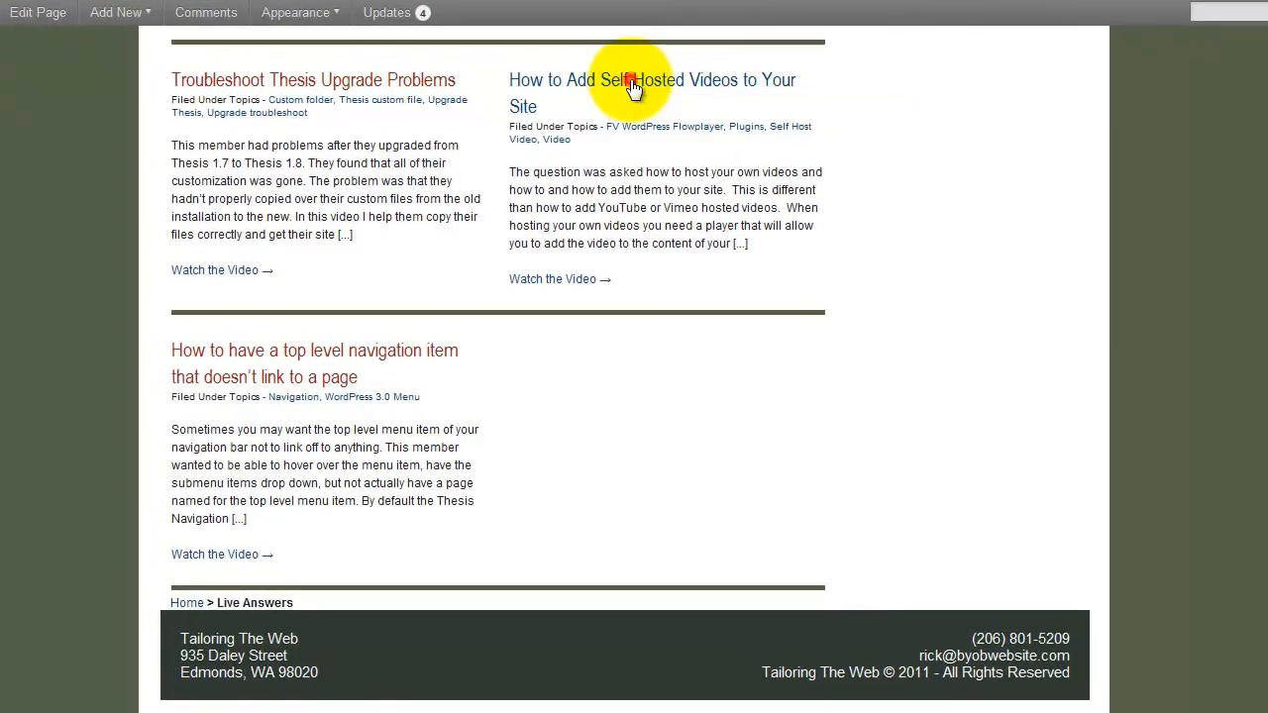
click(649, 81)
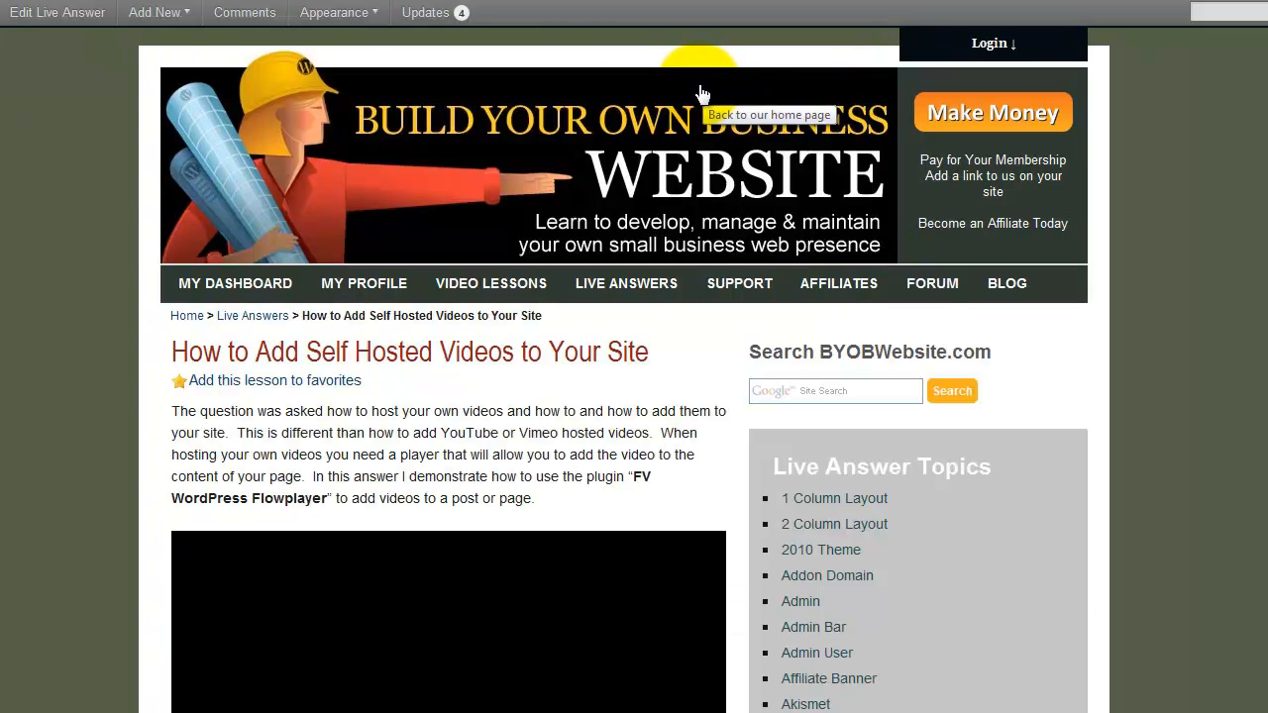
scroll(down, 3)
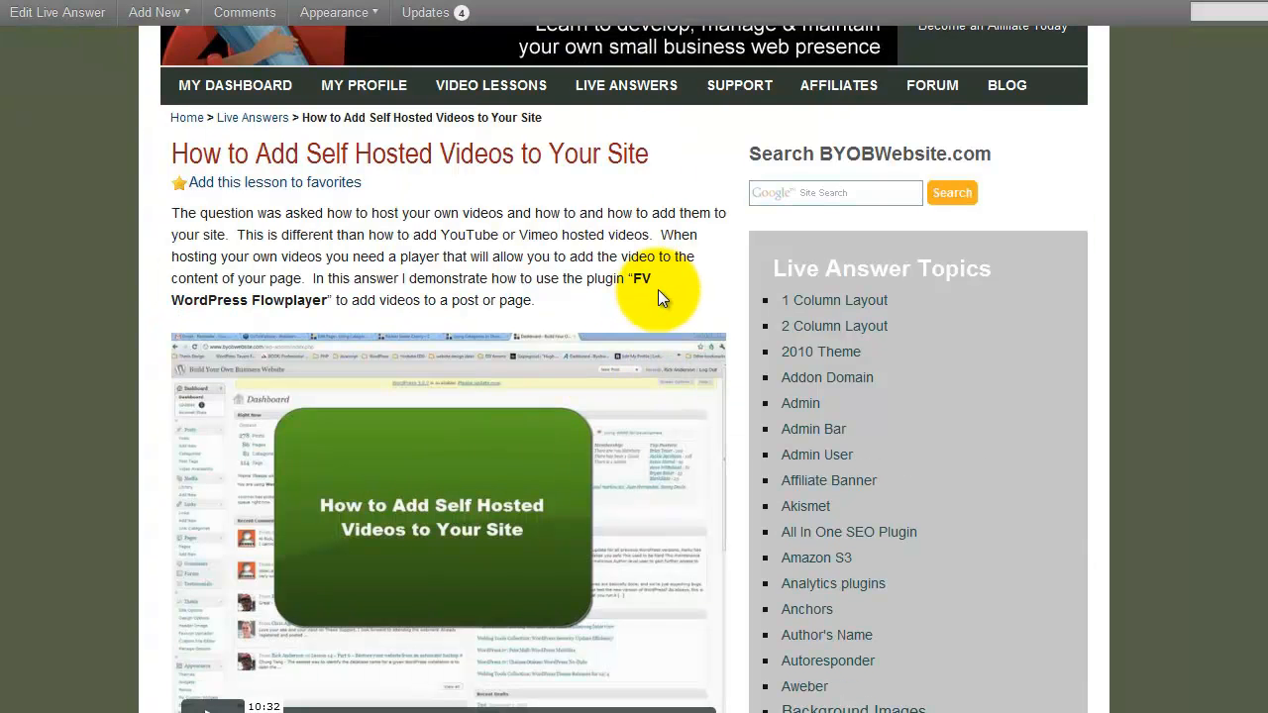
mouse_move(708, 280)
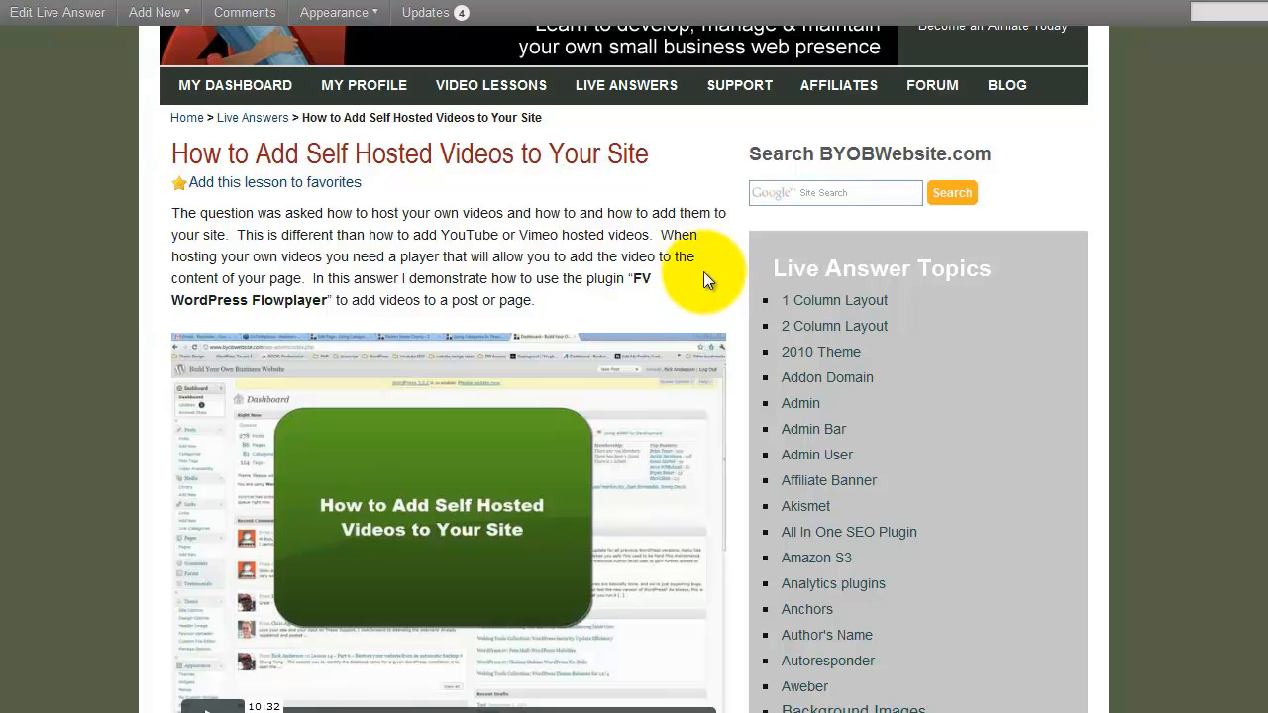
scroll(down, 3)
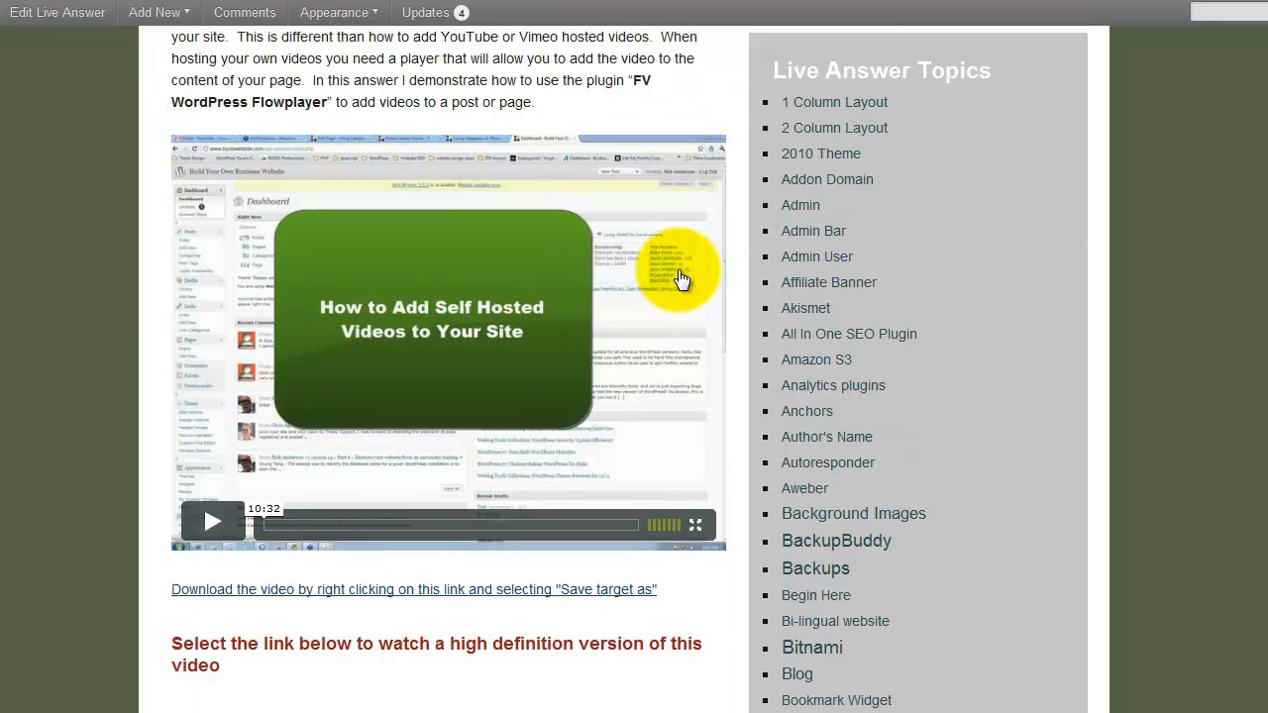
scroll(up, 3)
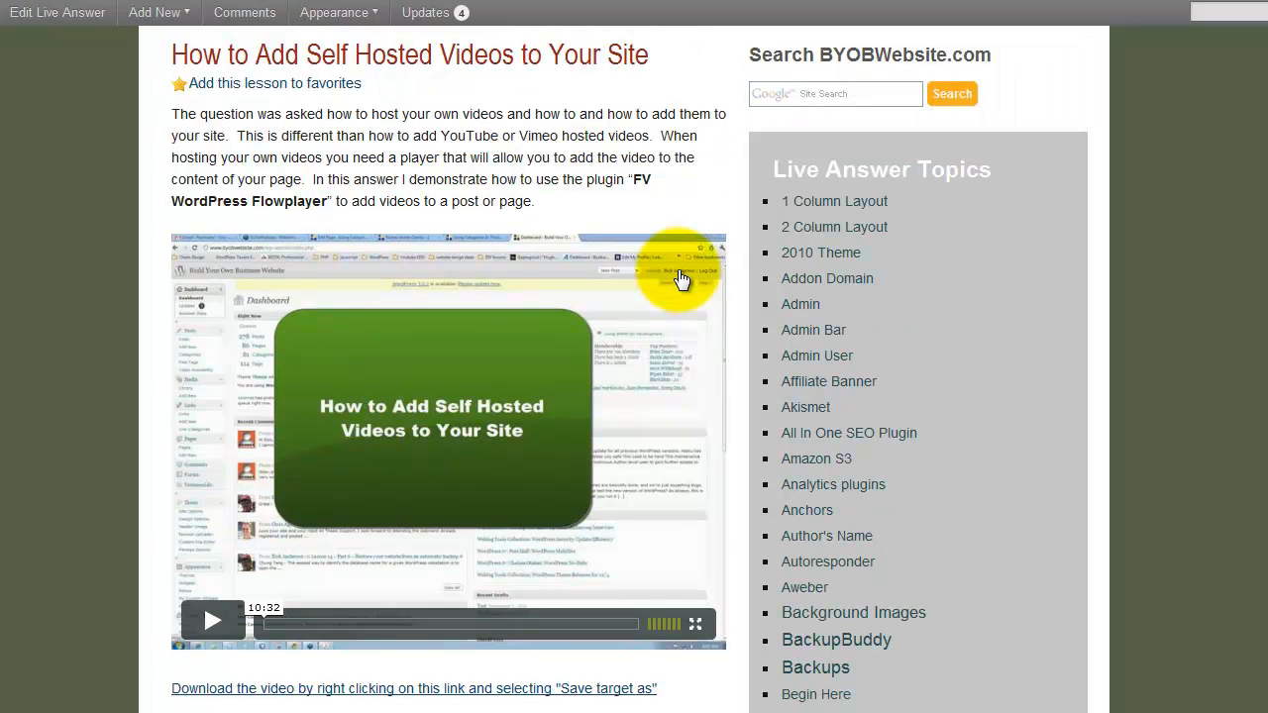
mouse_move(510, 259)
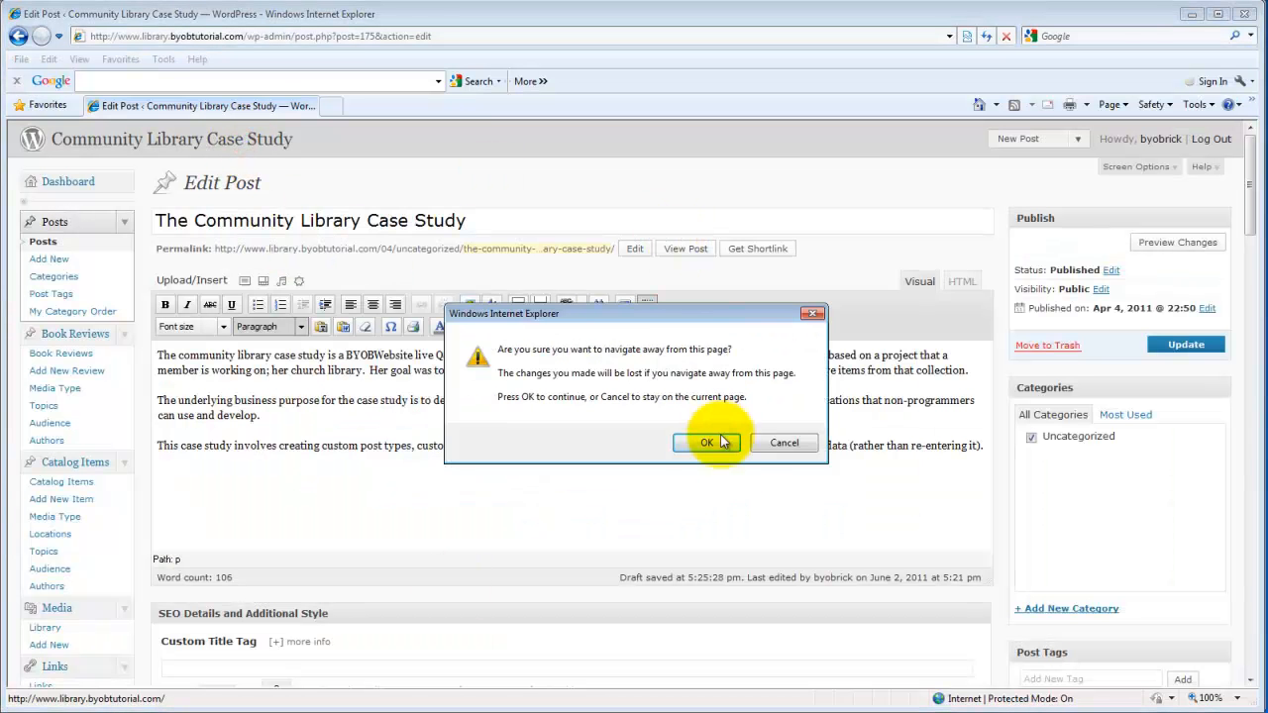
Dismiss the leave-page warning and update The Community Library Case Study post.
click(706, 442)
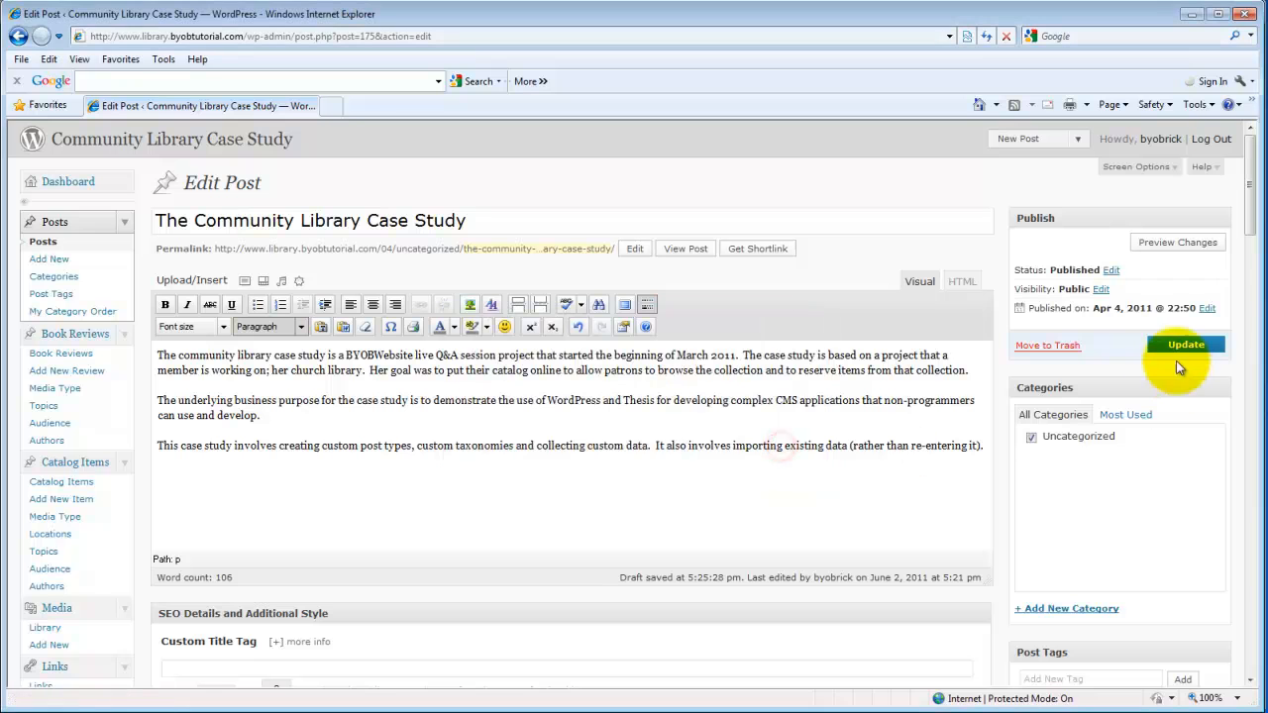
click(1186, 344)
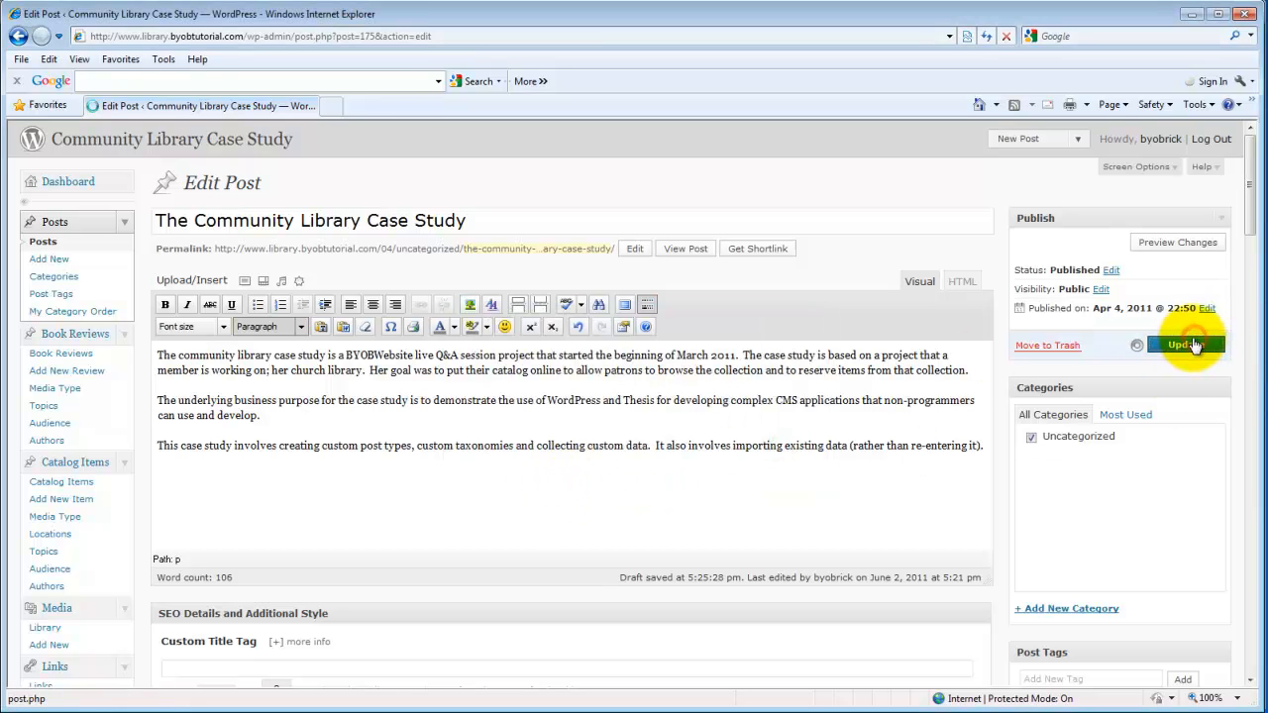
click(1186, 345)
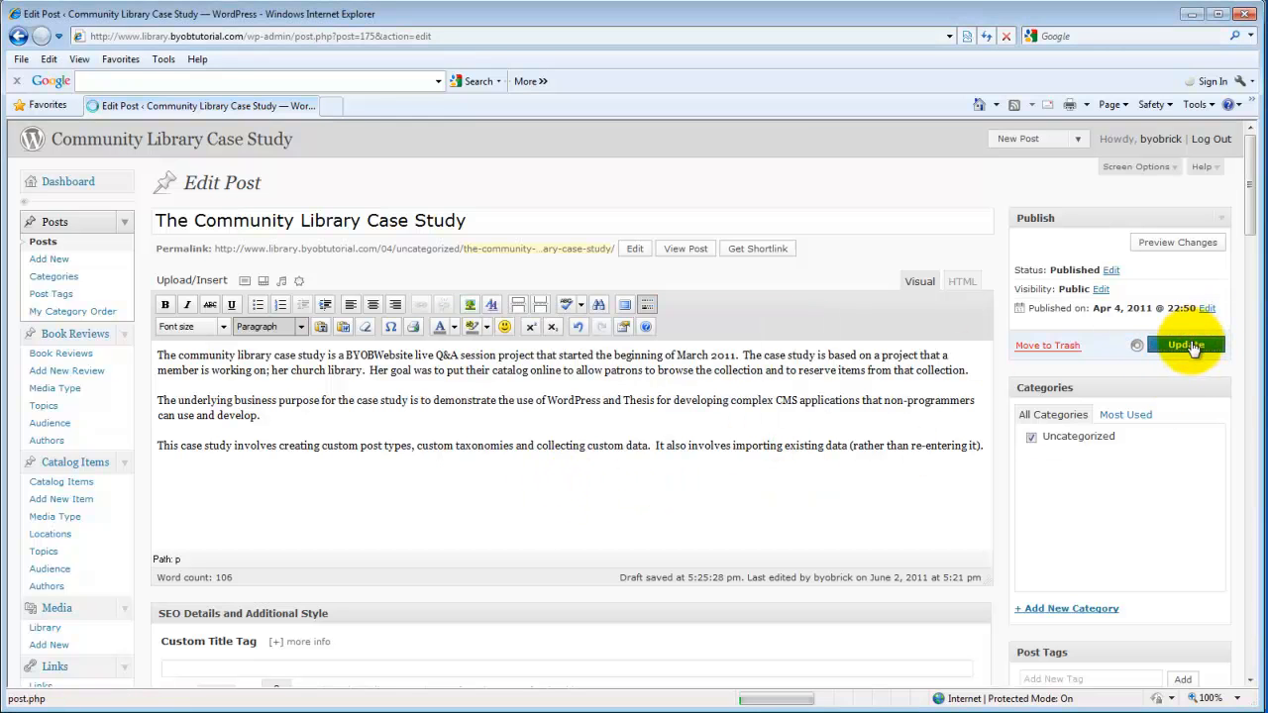
click(1186, 345)
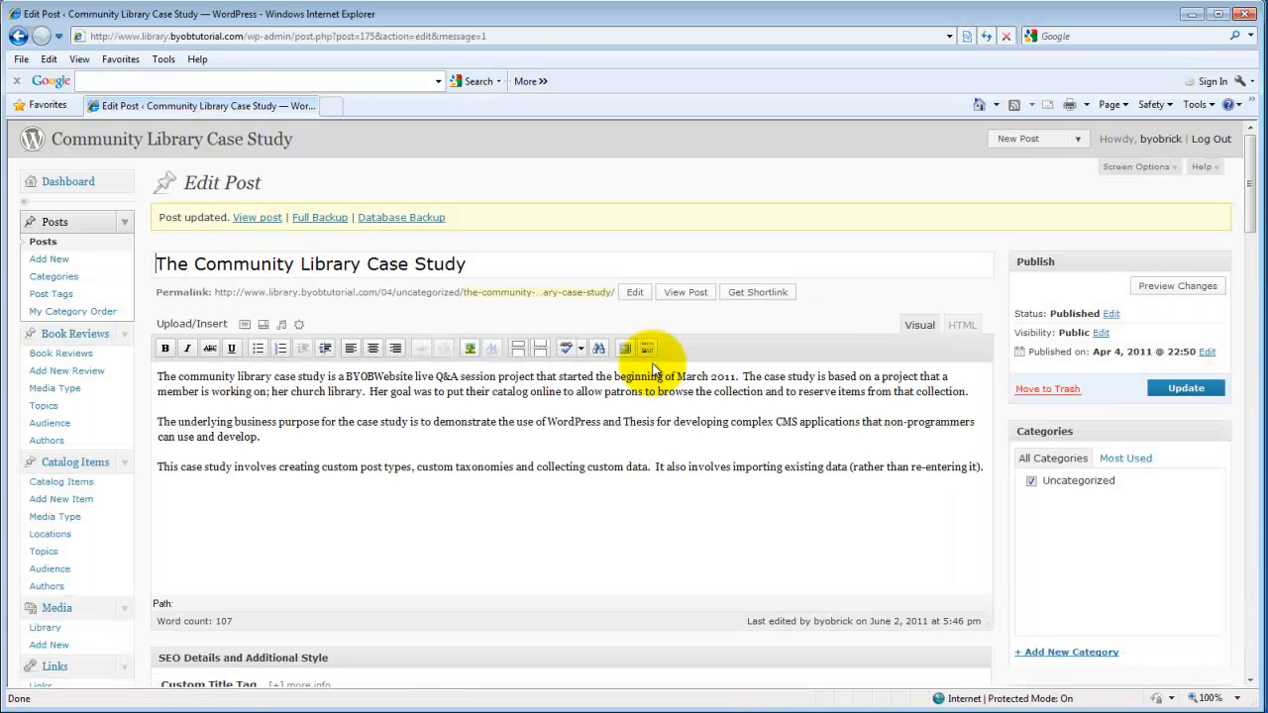
Go to Plugins > Plugins in the admin sidebar to list Akismet, BackupBuddy and others.
scroll(down, 3)
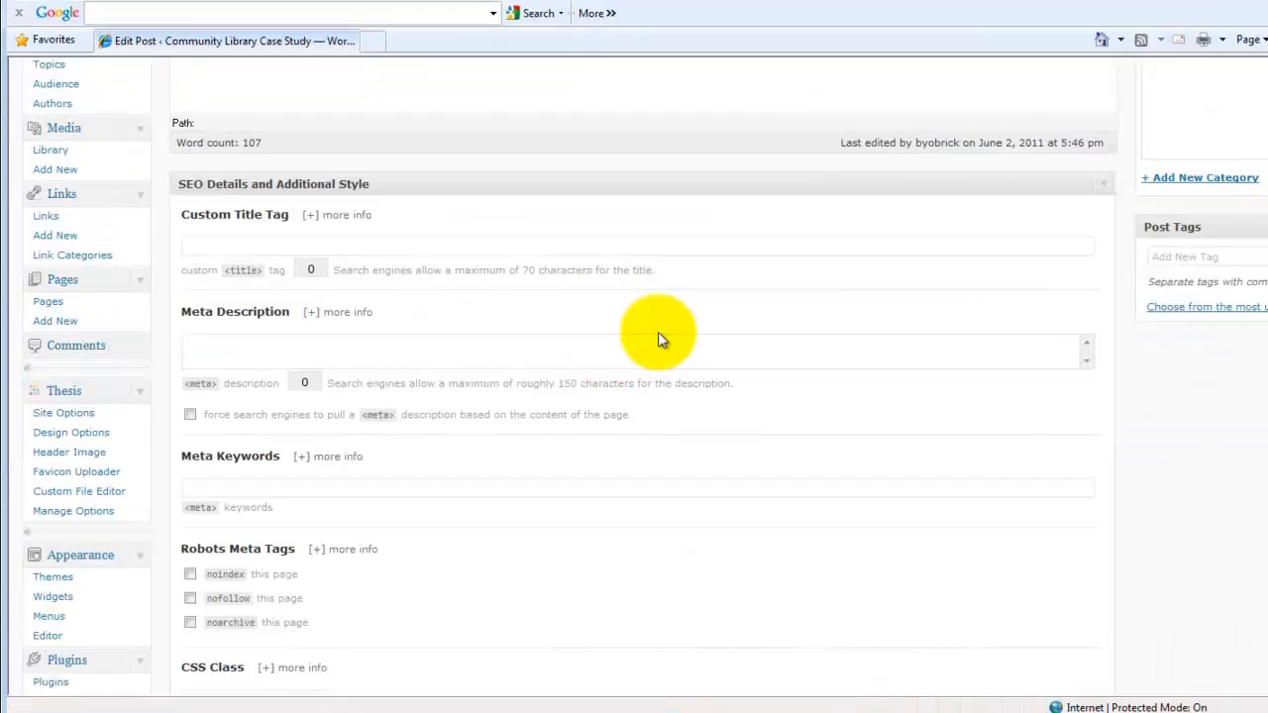
scroll(down, 3)
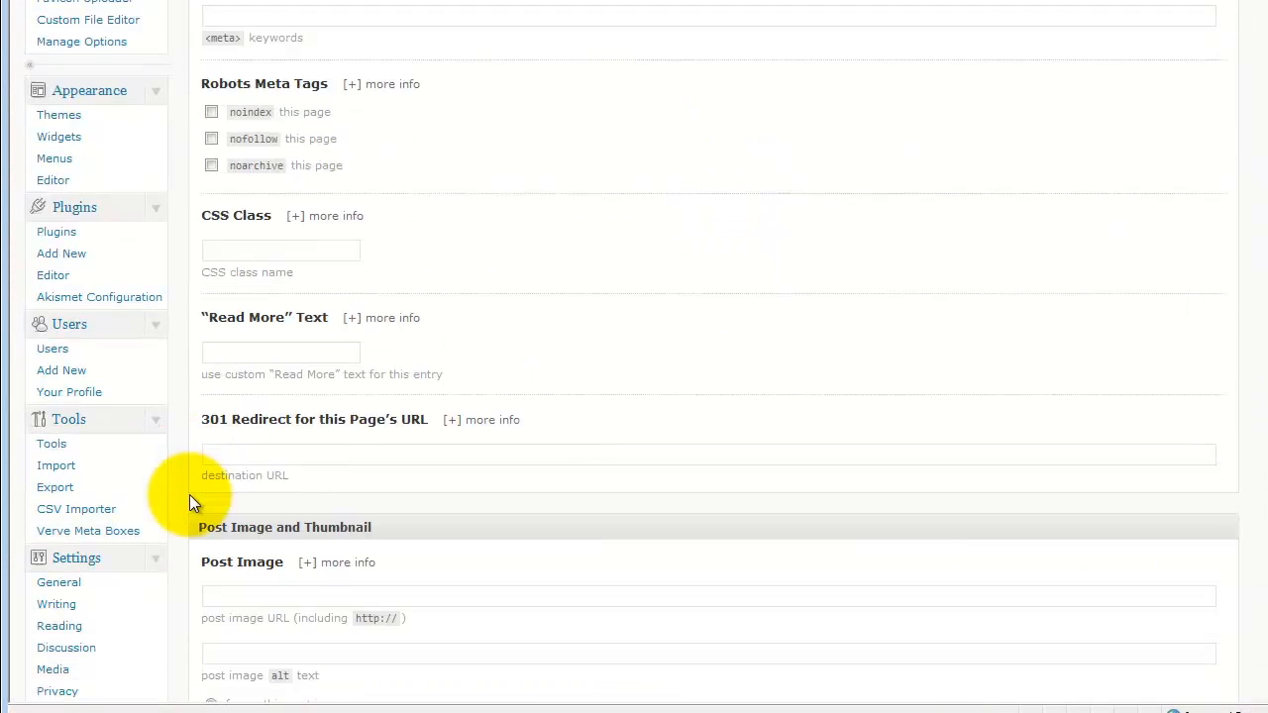
scroll(down, 3)
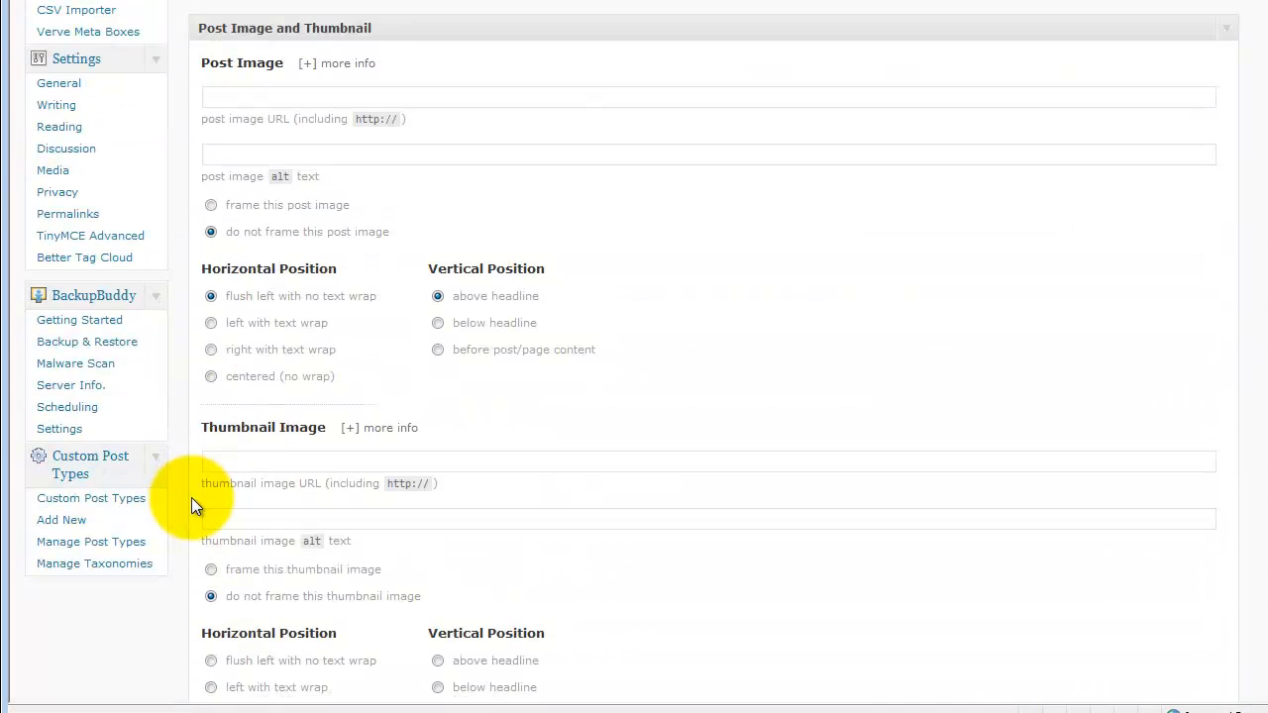
scroll(up, 3)
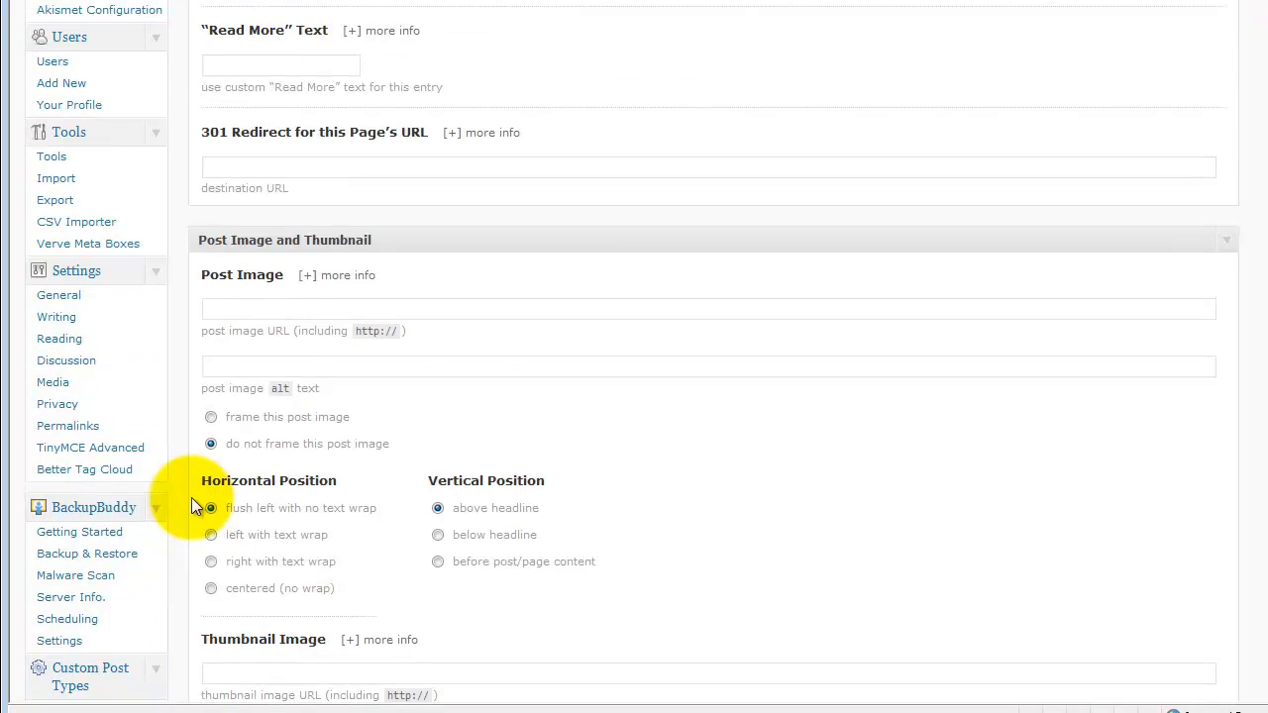
scroll(up, 3)
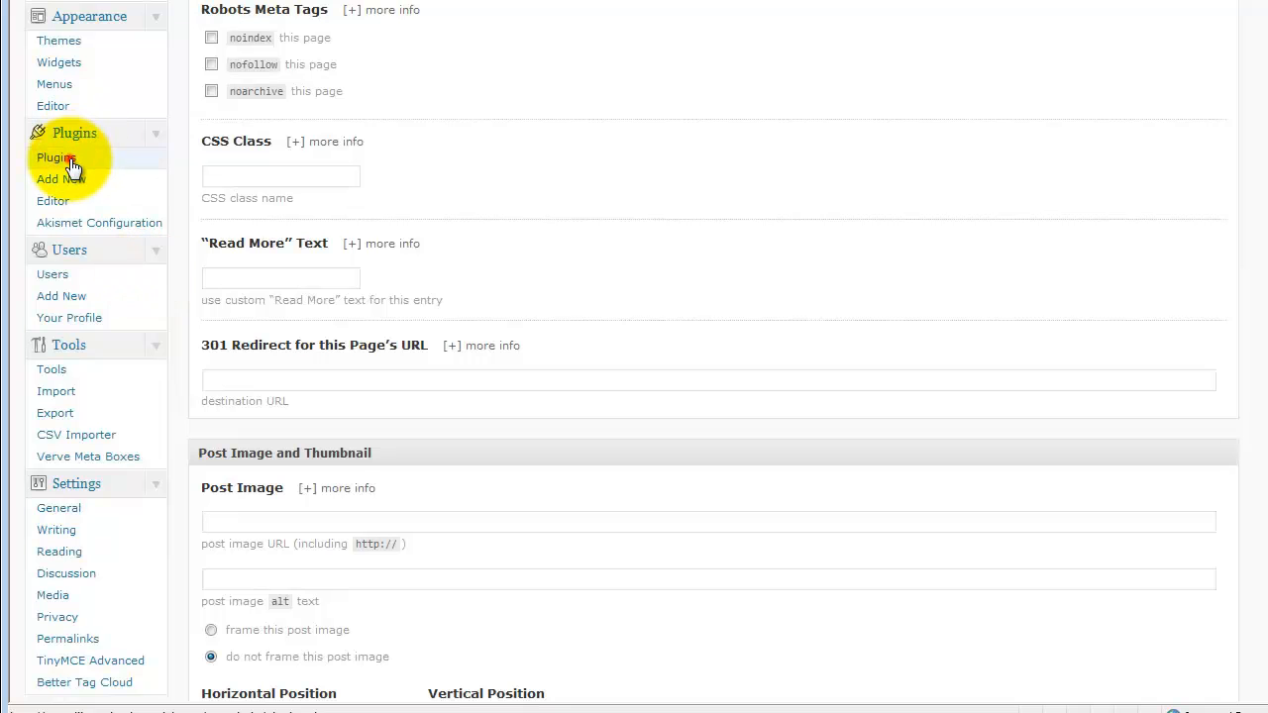
click(57, 157)
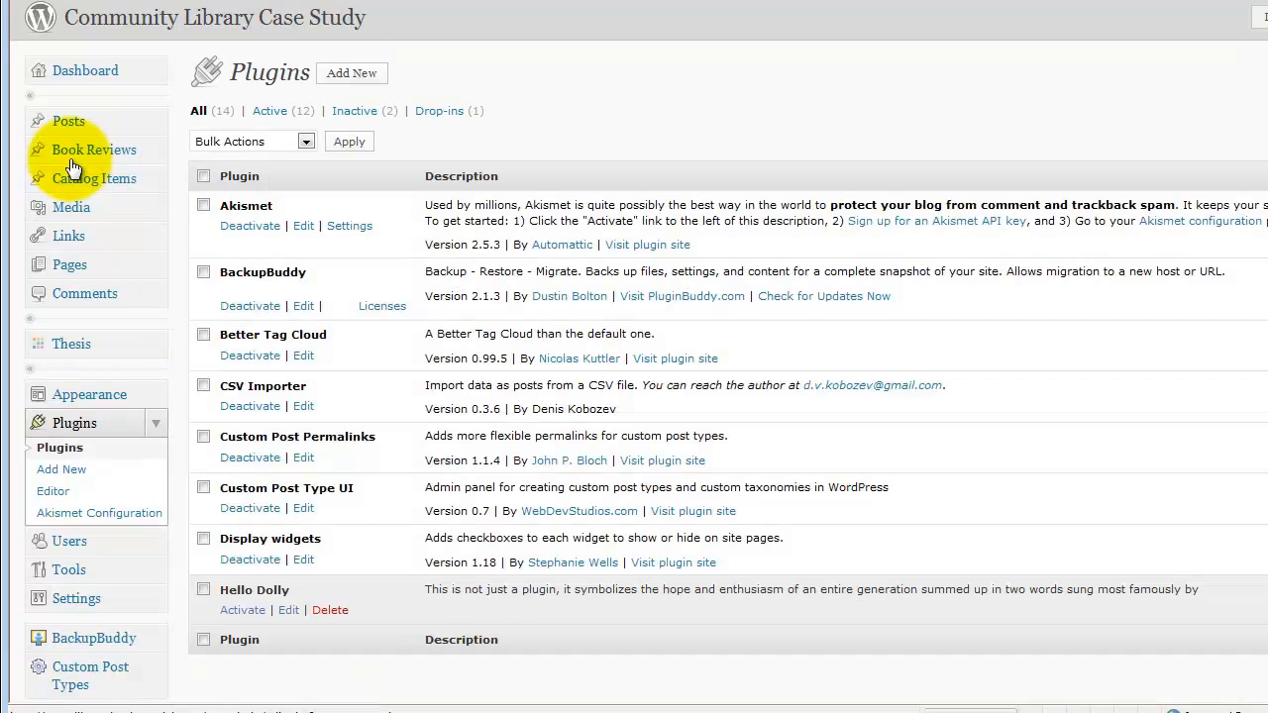
Deactivate TinyMCE Advanced, leaving 11 active and 3 inactive plugins.
scroll(down, 3)
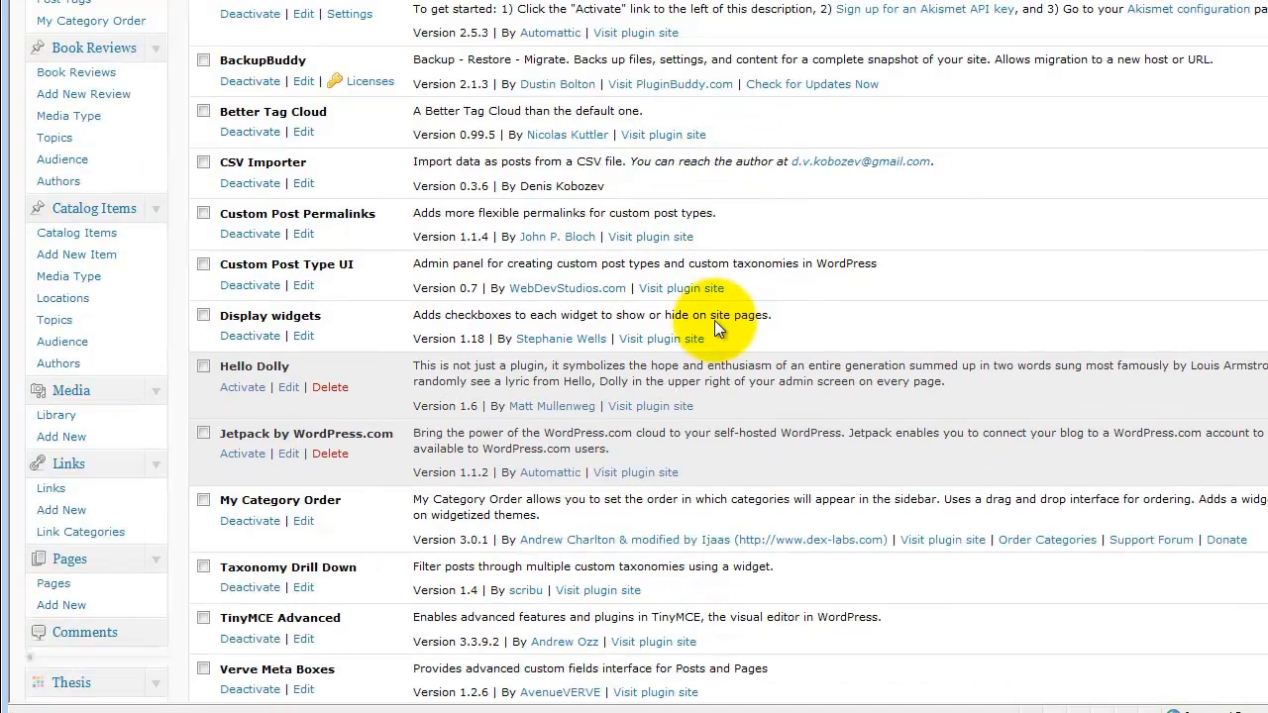
scroll(down, 3)
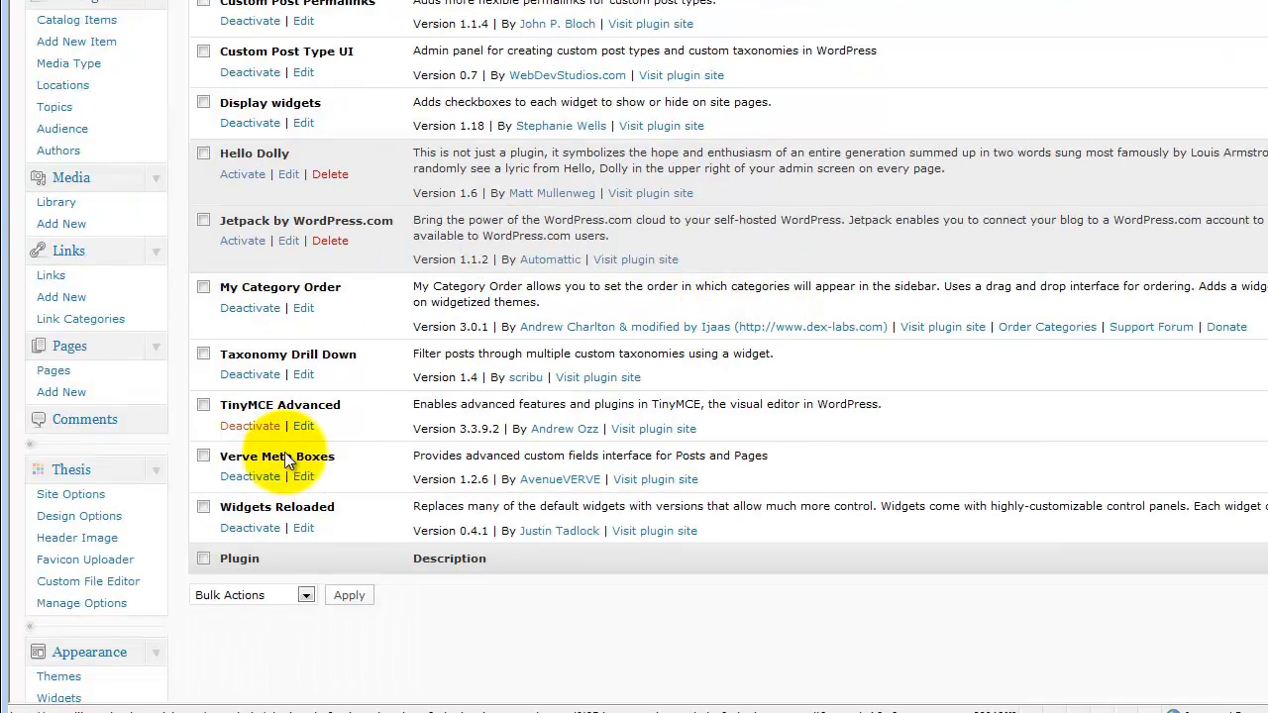
mouse_move(250, 426)
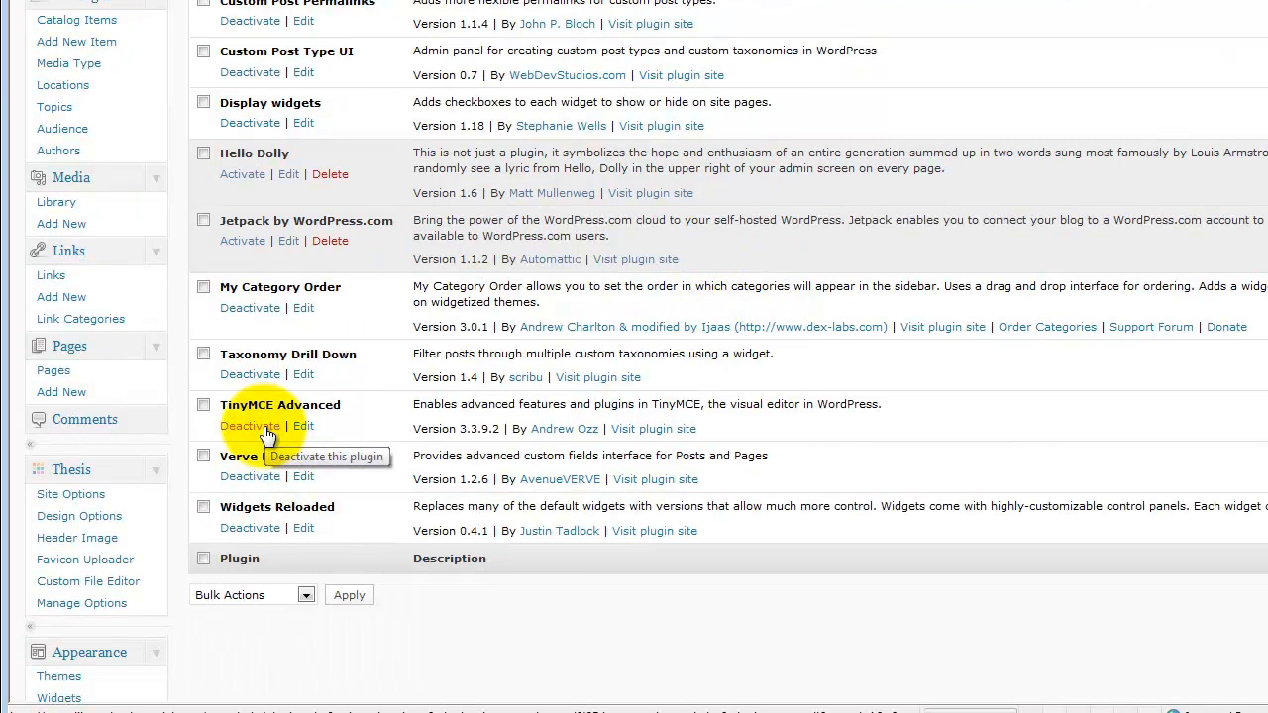
click(250, 426)
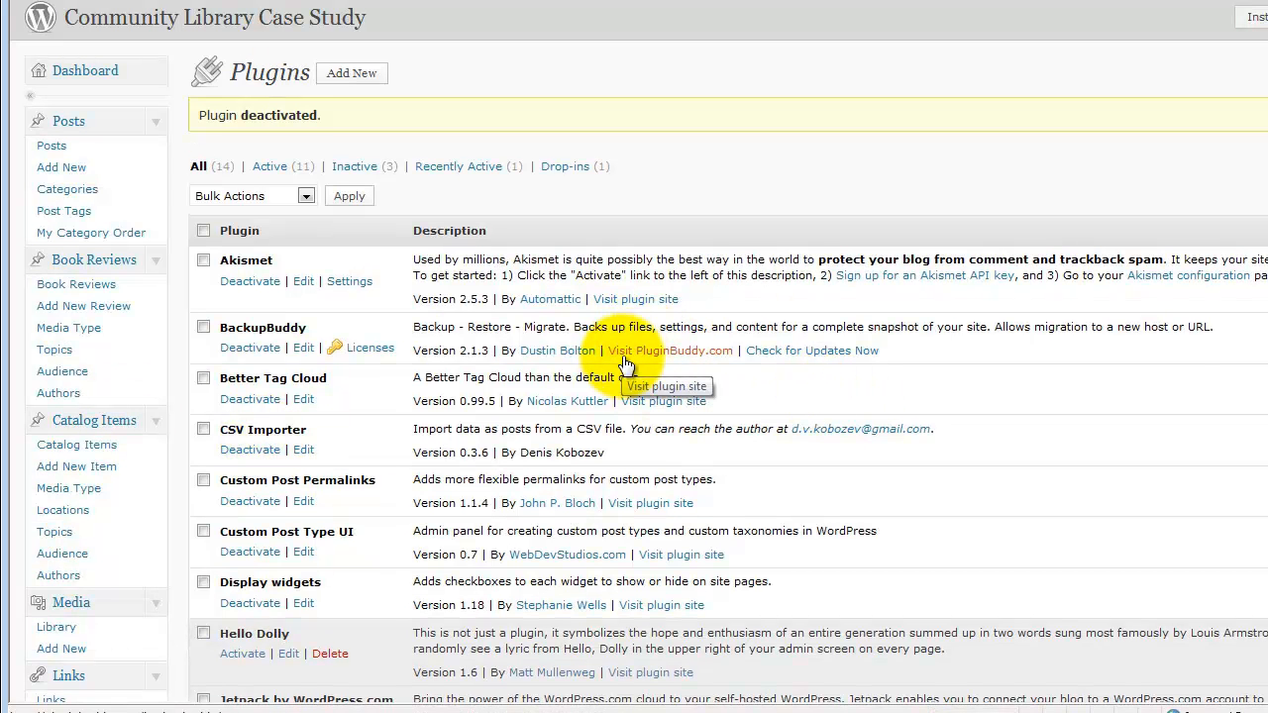
mouse_move(956, 213)
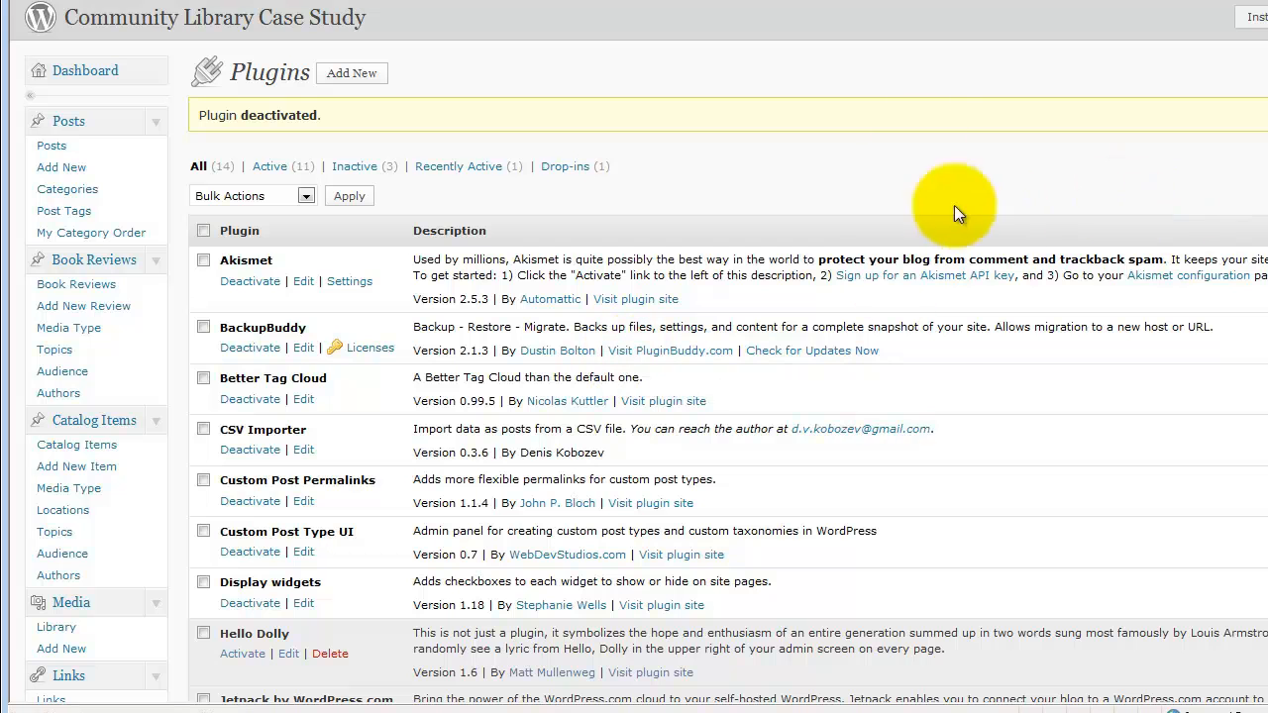
mouse_move(958, 139)
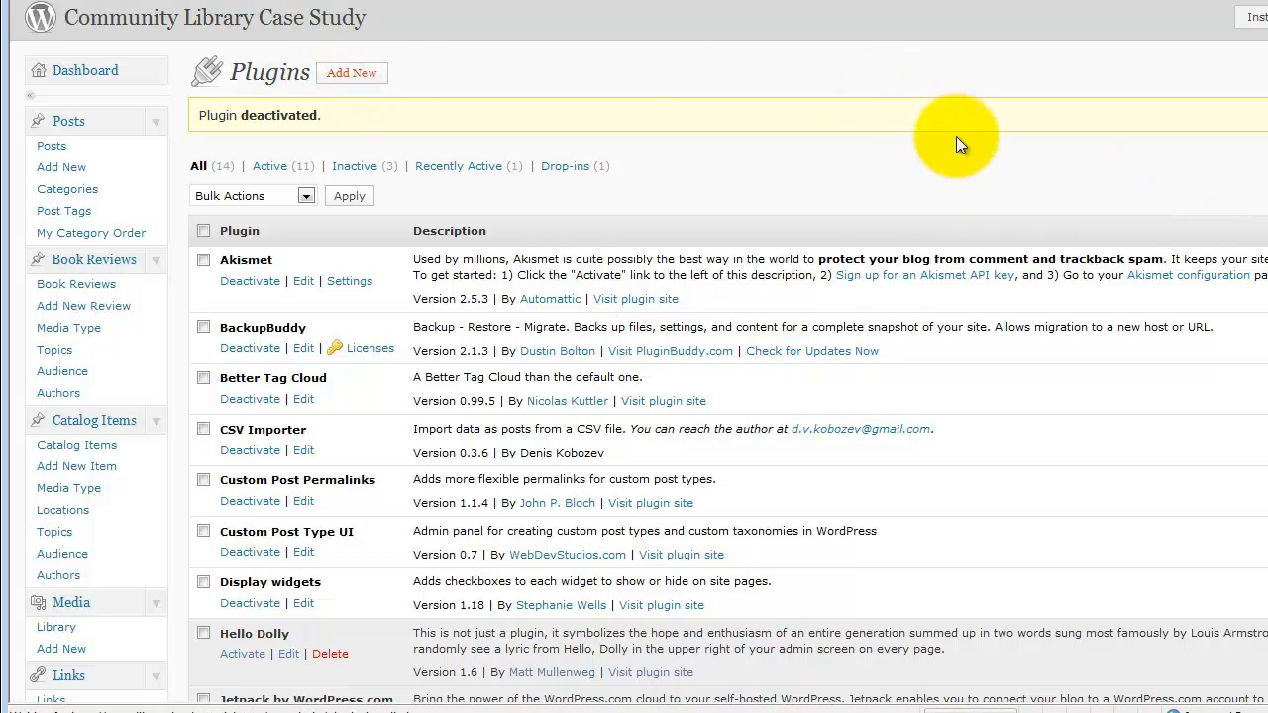
Search the Add New plugin directory for 'FV WordPress Flowplayer'.
click(350, 73)
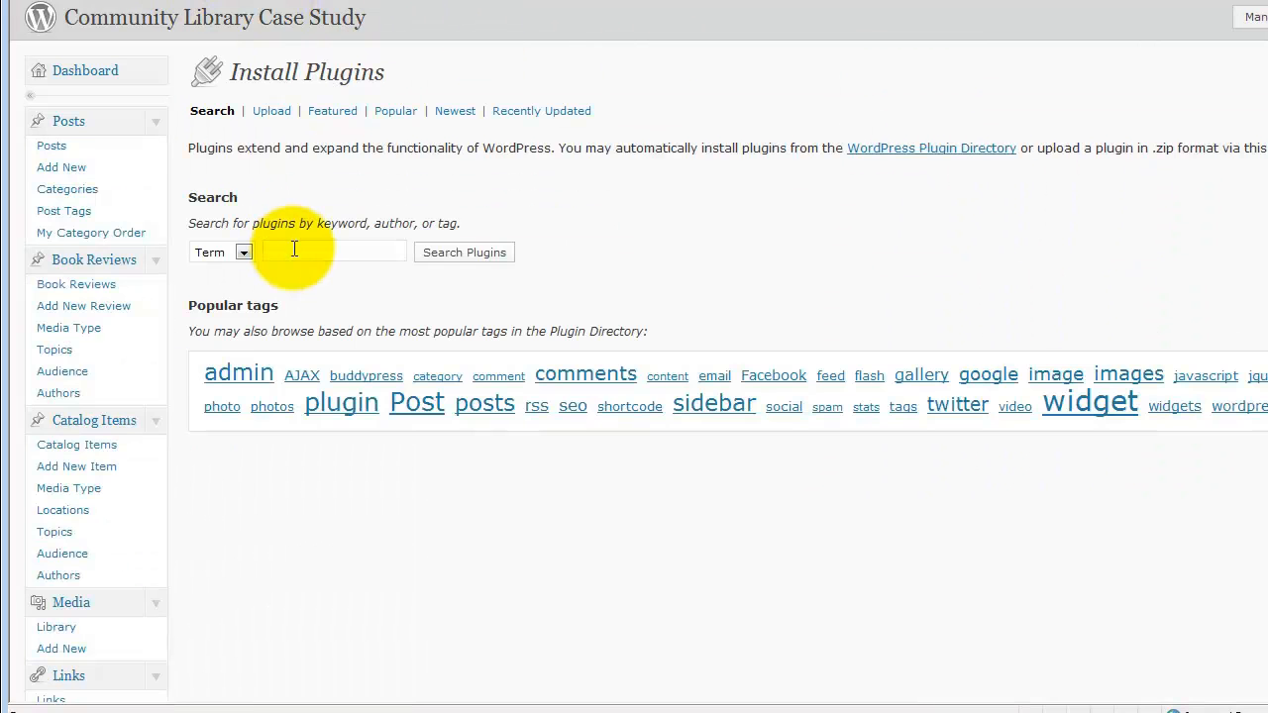
text(FV)
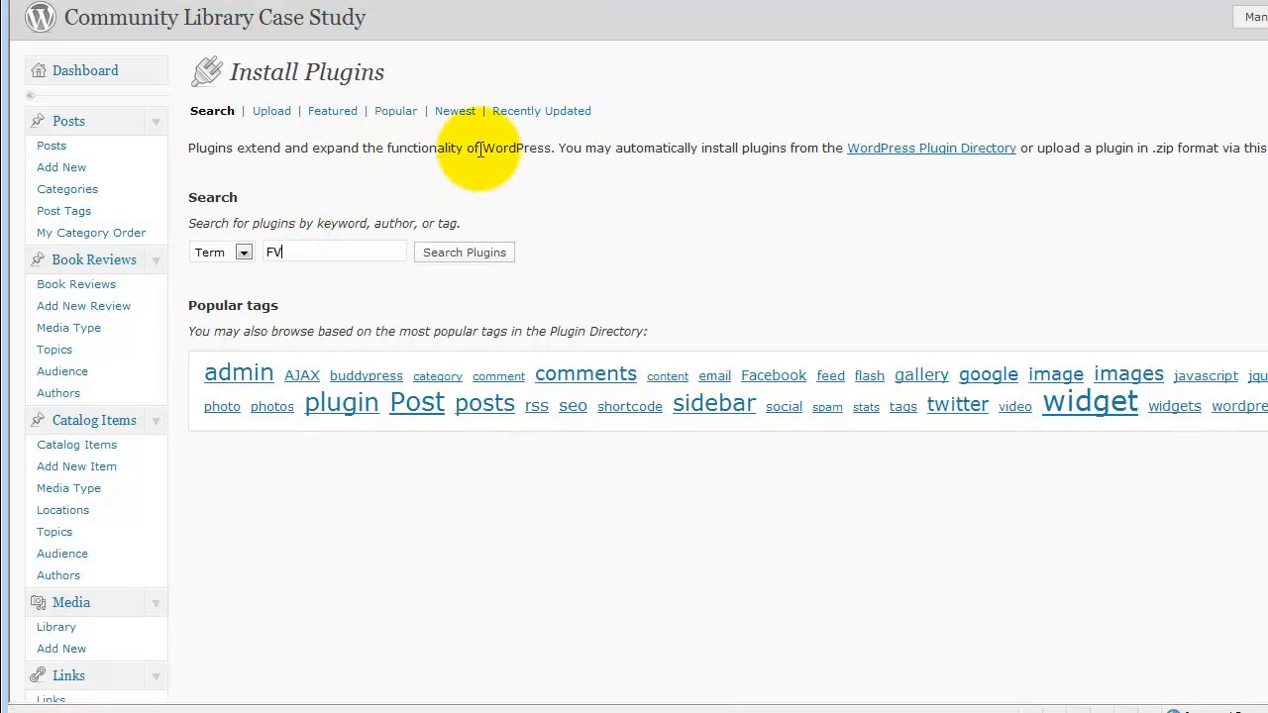
text(WordP)
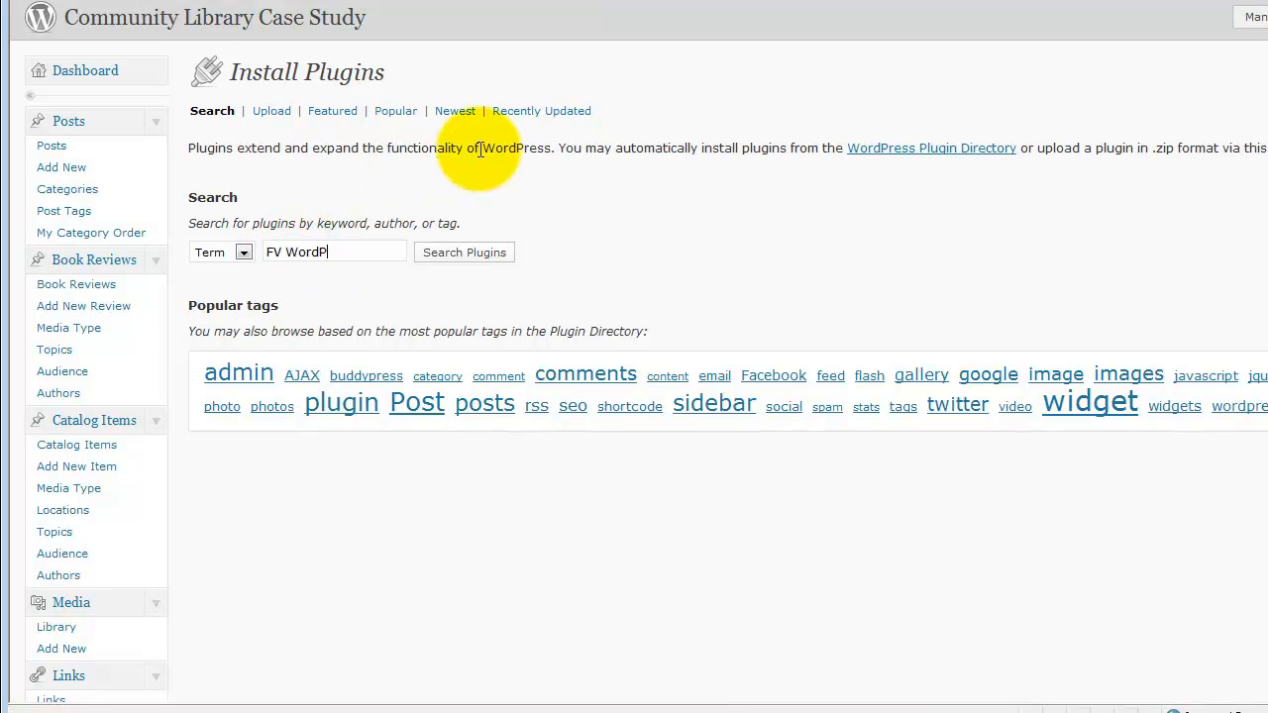
text(ress Flow)
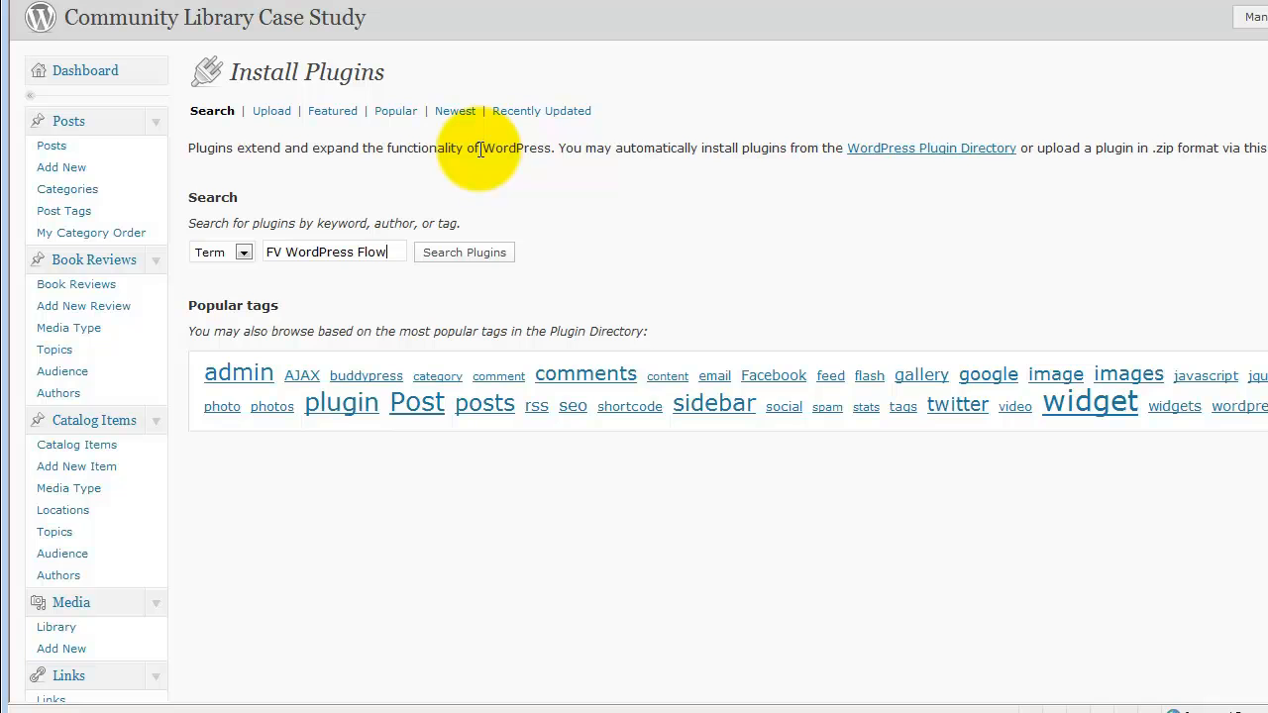
text(WordPress Flowplayer)
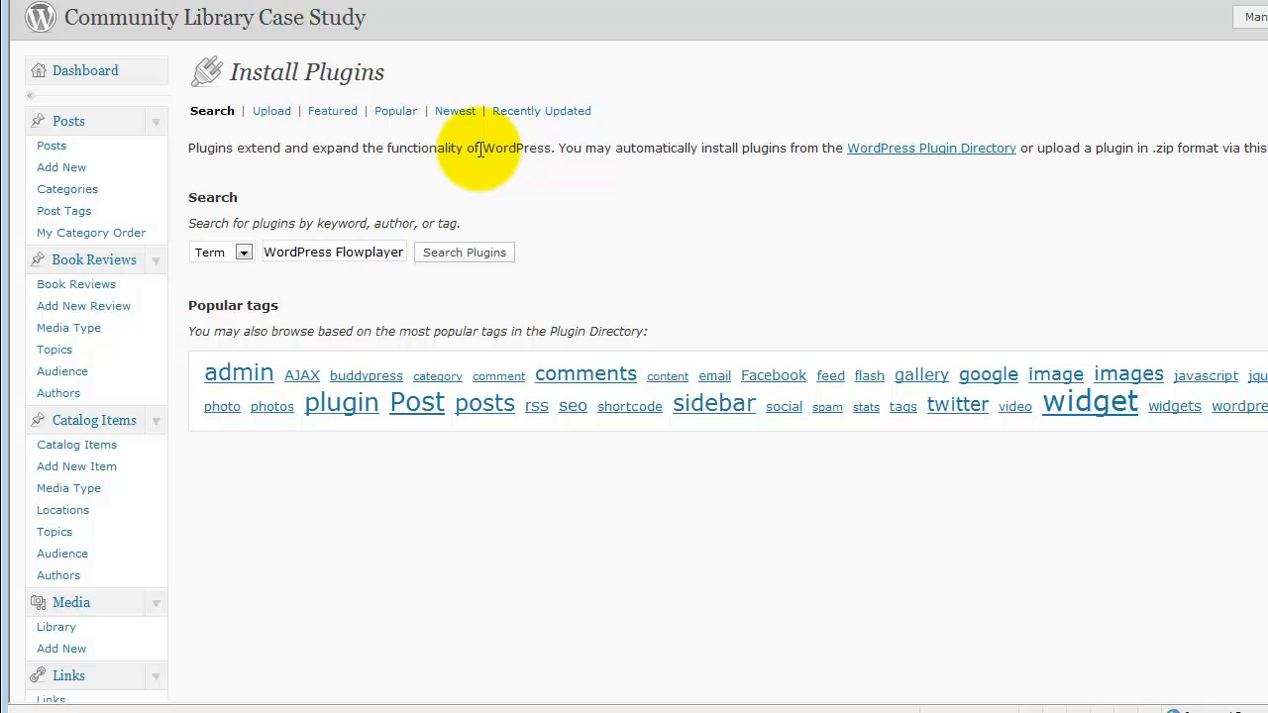
click(464, 252)
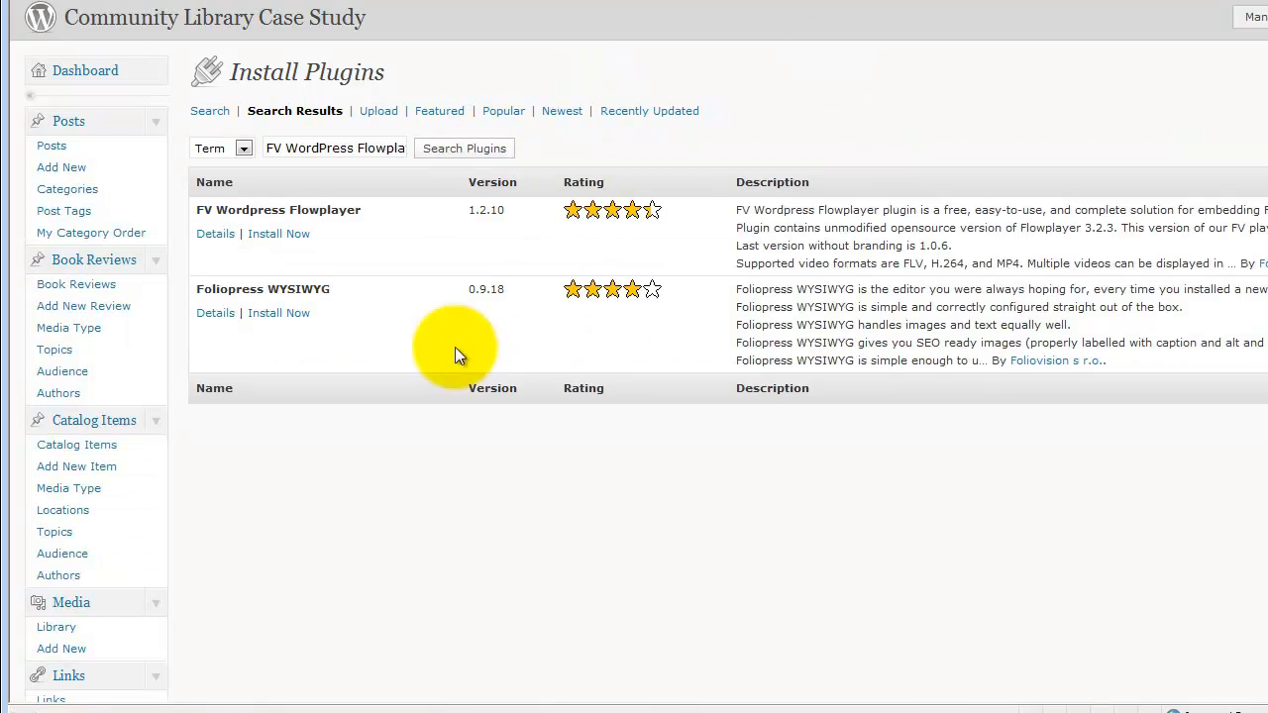
mouse_move(495, 223)
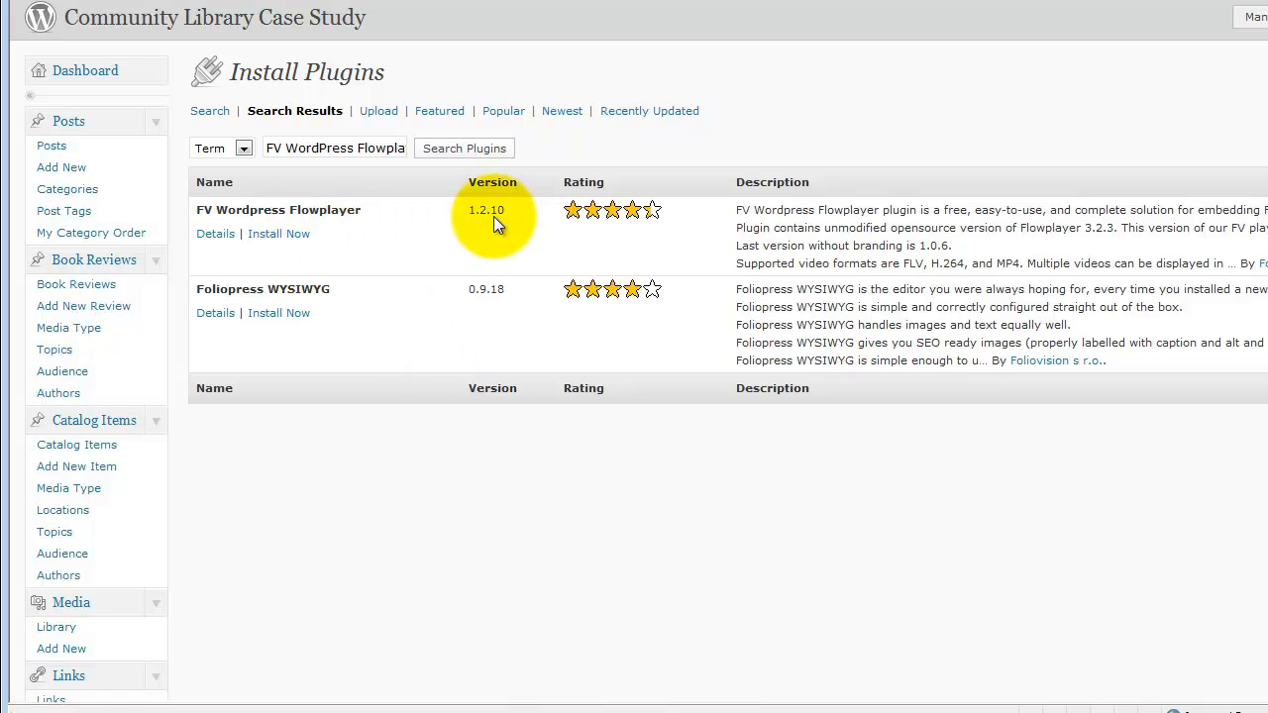
mouse_move(314, 216)
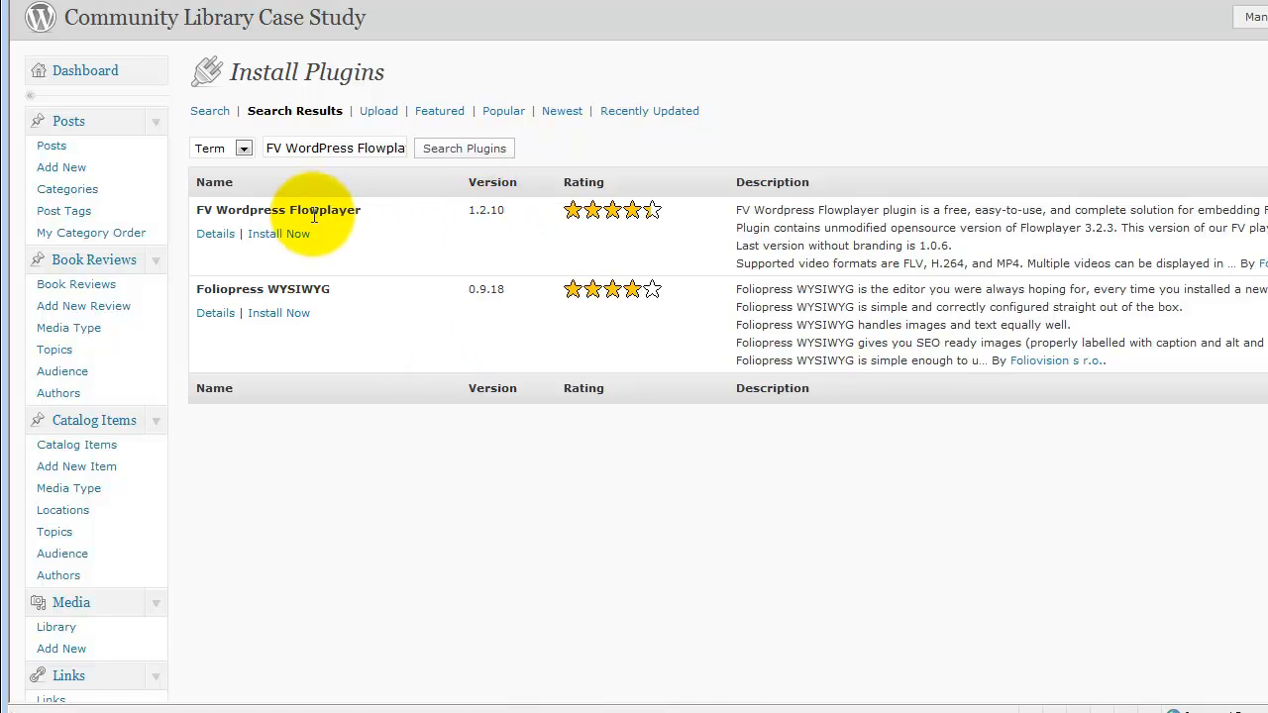
mouse_move(280, 234)
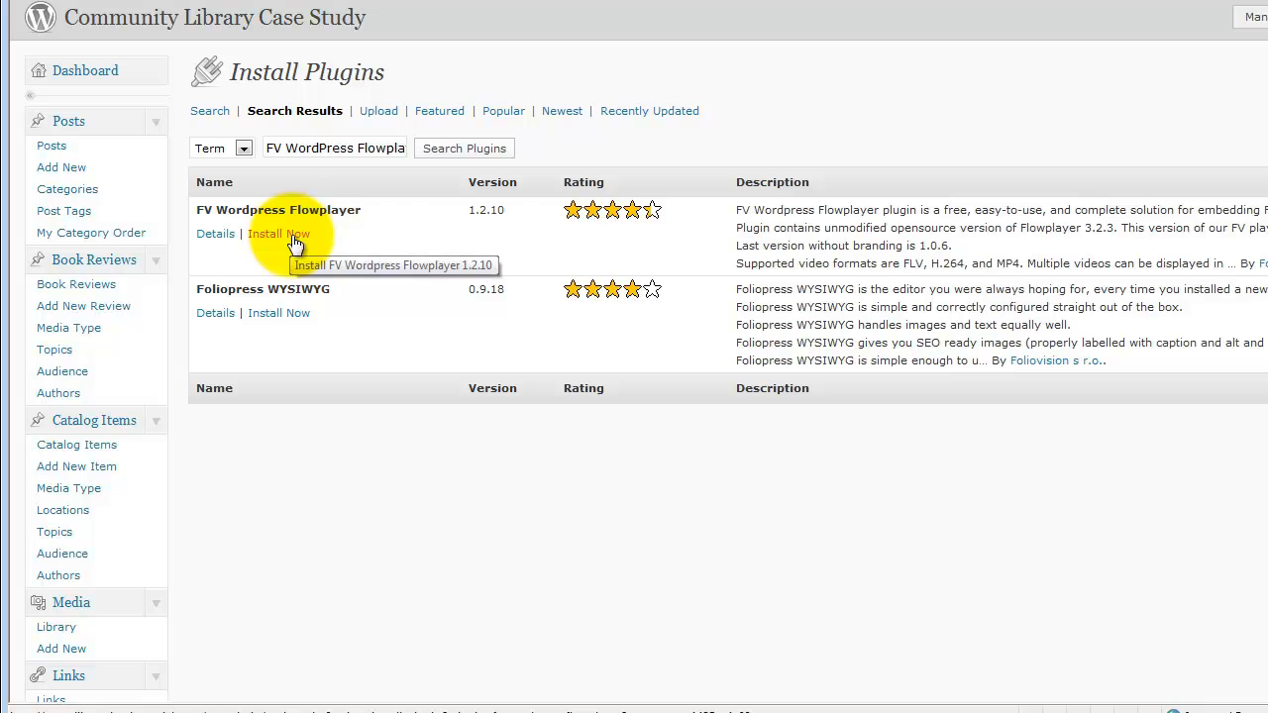
Install FV Wordpress Flowplayer 1.2.10, confirm, and activate it.
click(279, 234)
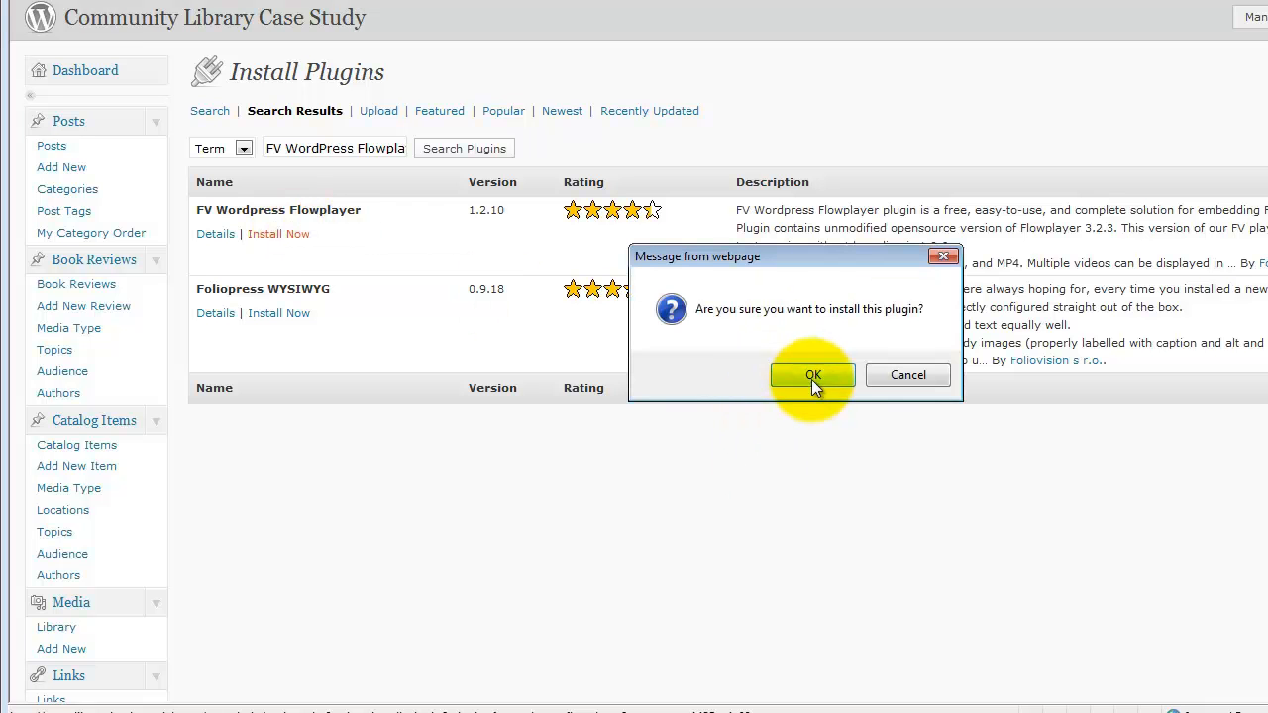
click(812, 375)
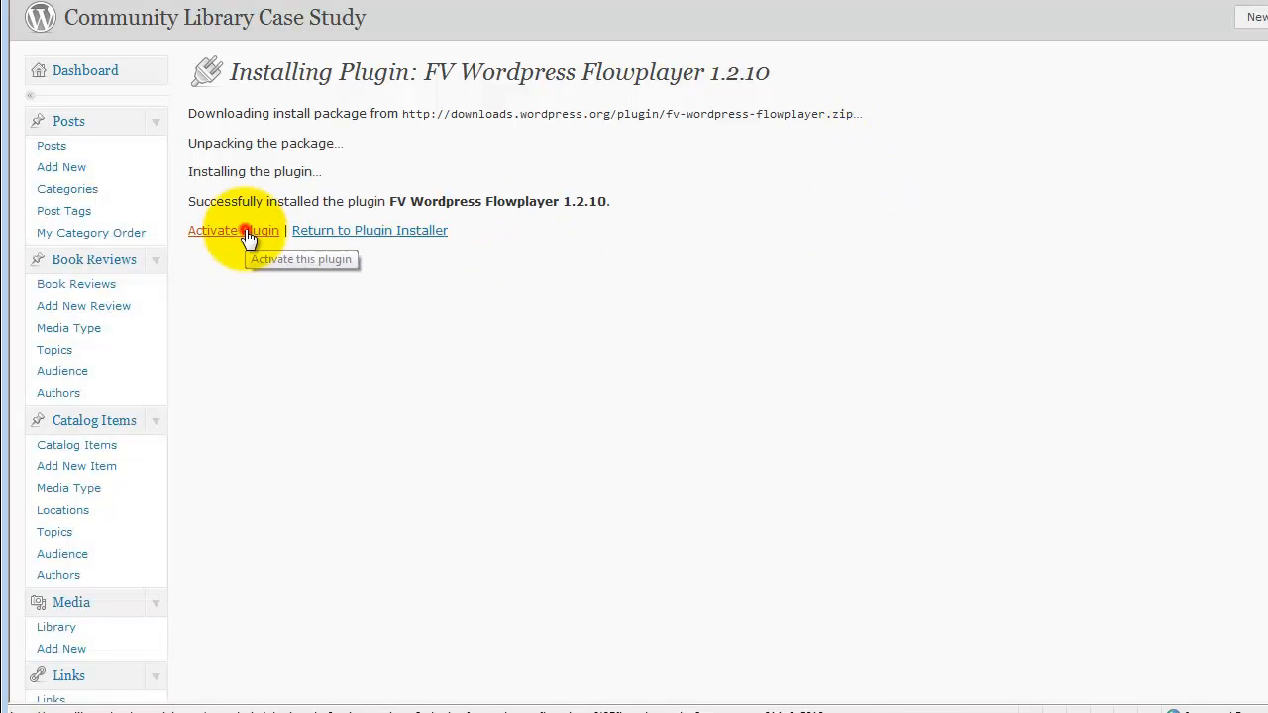
mouse_move(634, 235)
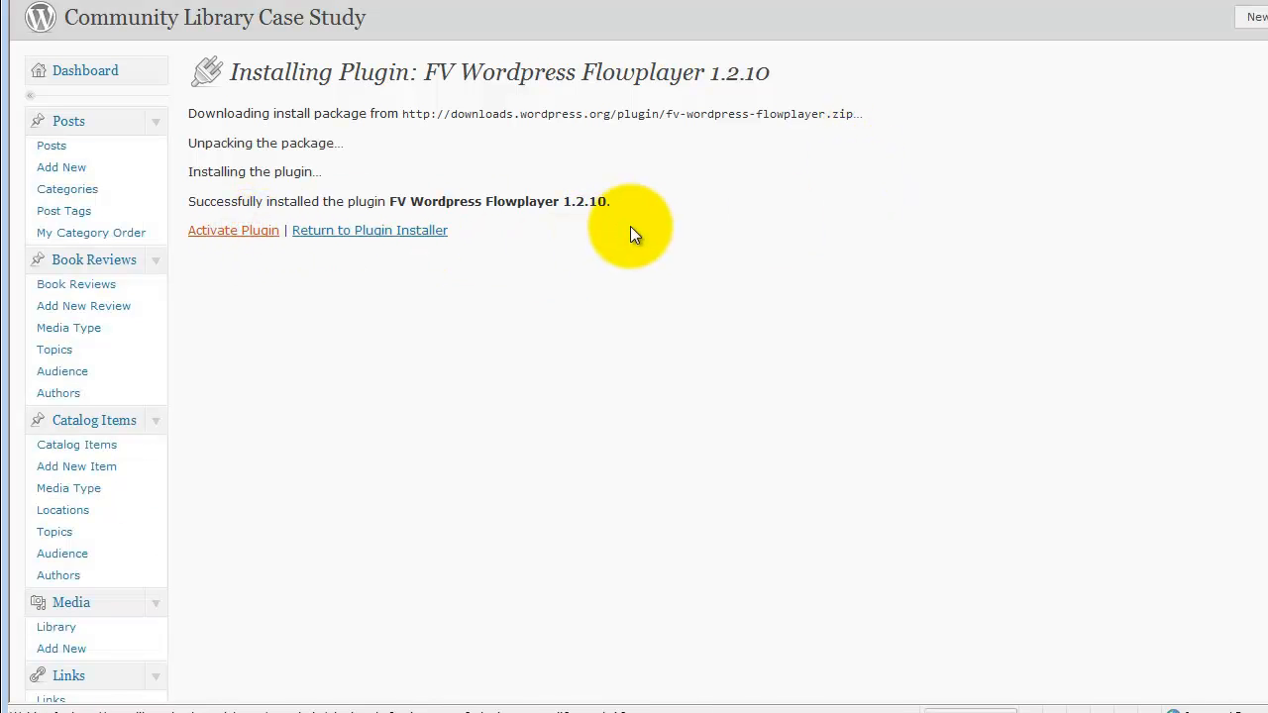
click(233, 230)
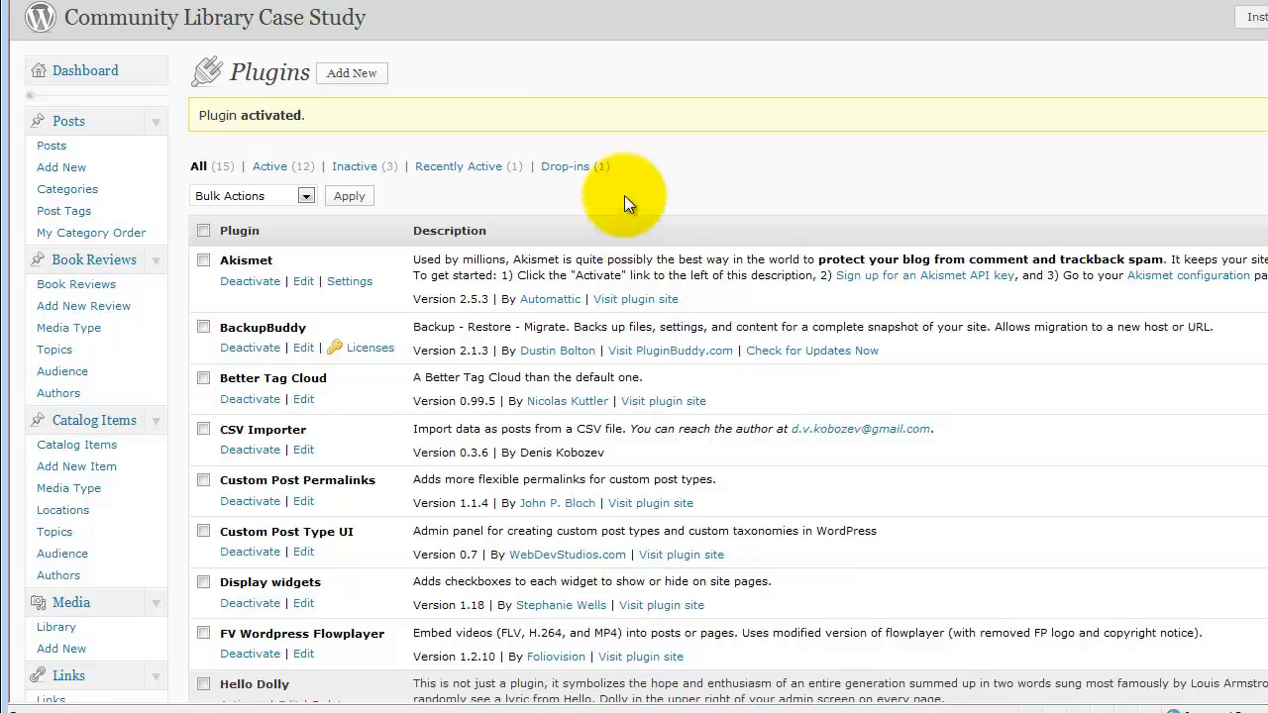
Open the FV Wordpress Flowplayer settings page from the Settings menu.
scroll(down, 3)
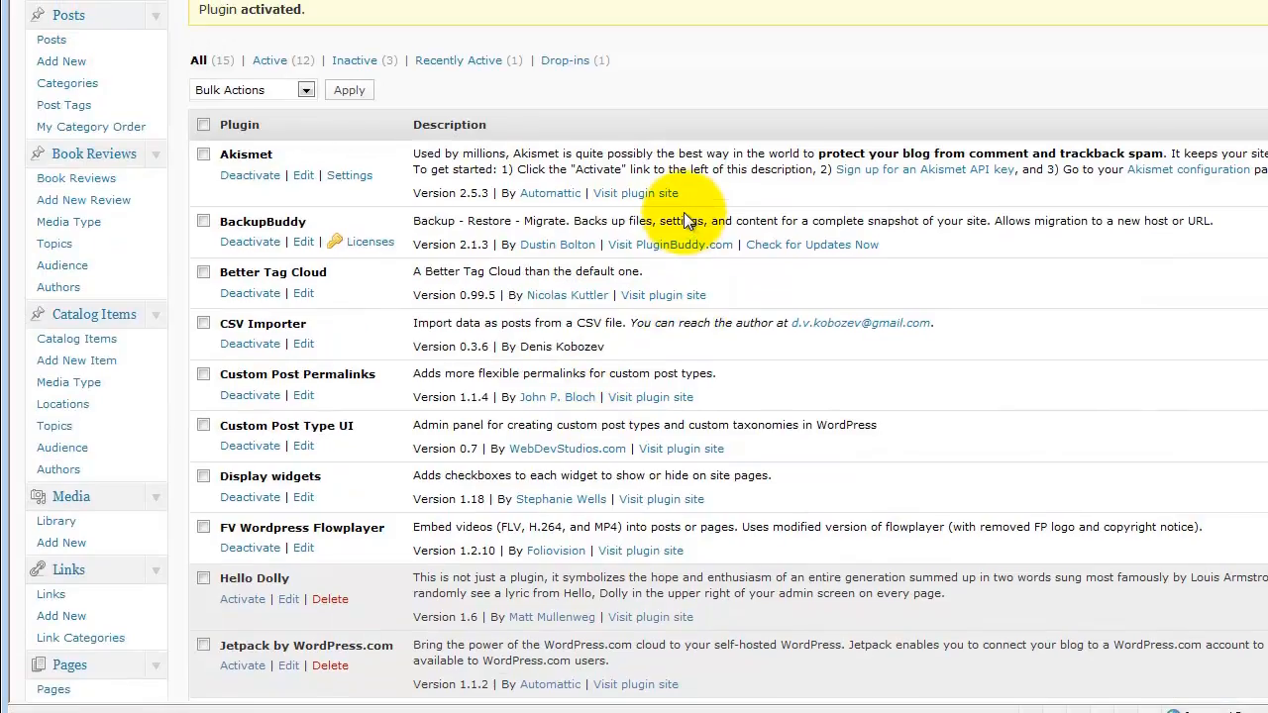
scroll(down, 3)
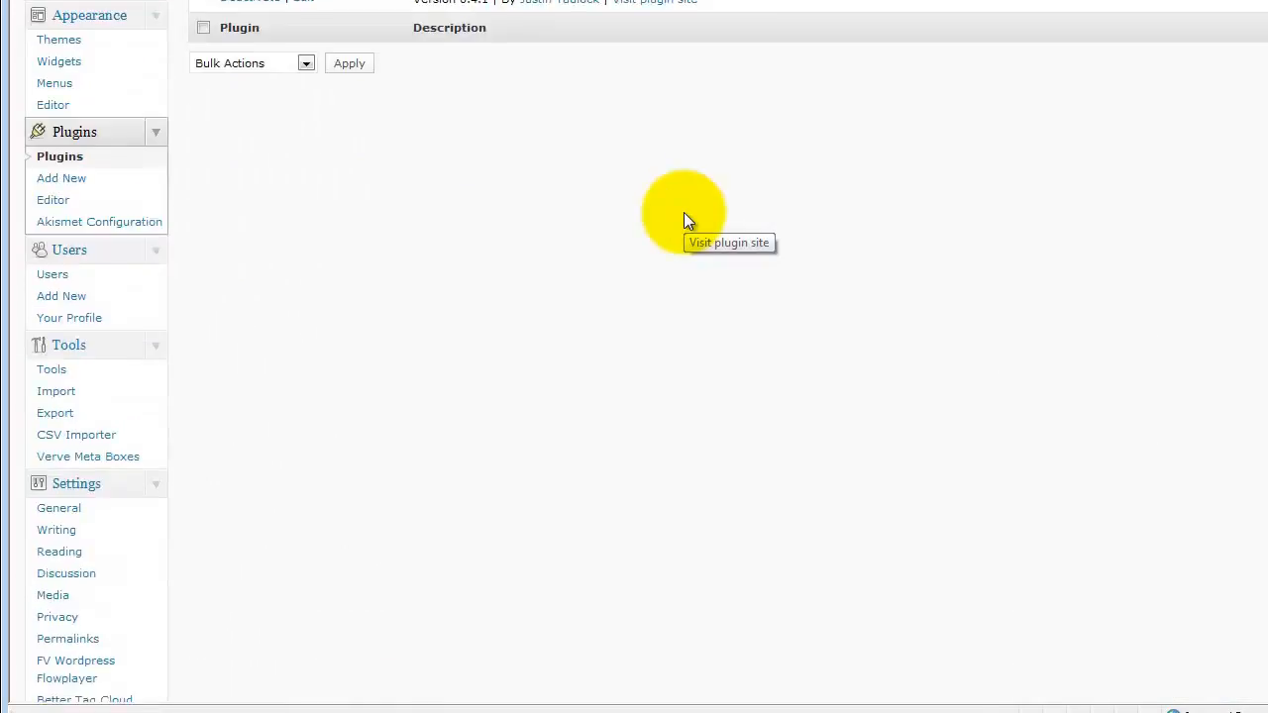
scroll(down, 3)
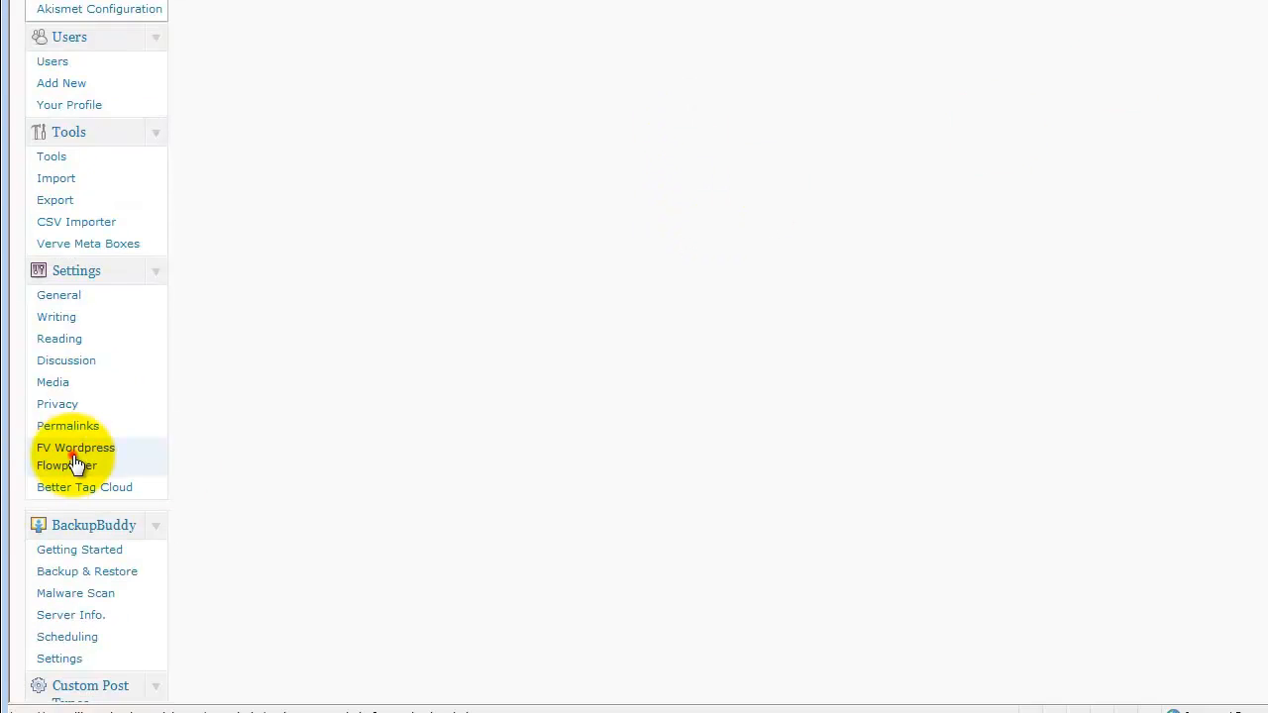
click(76, 456)
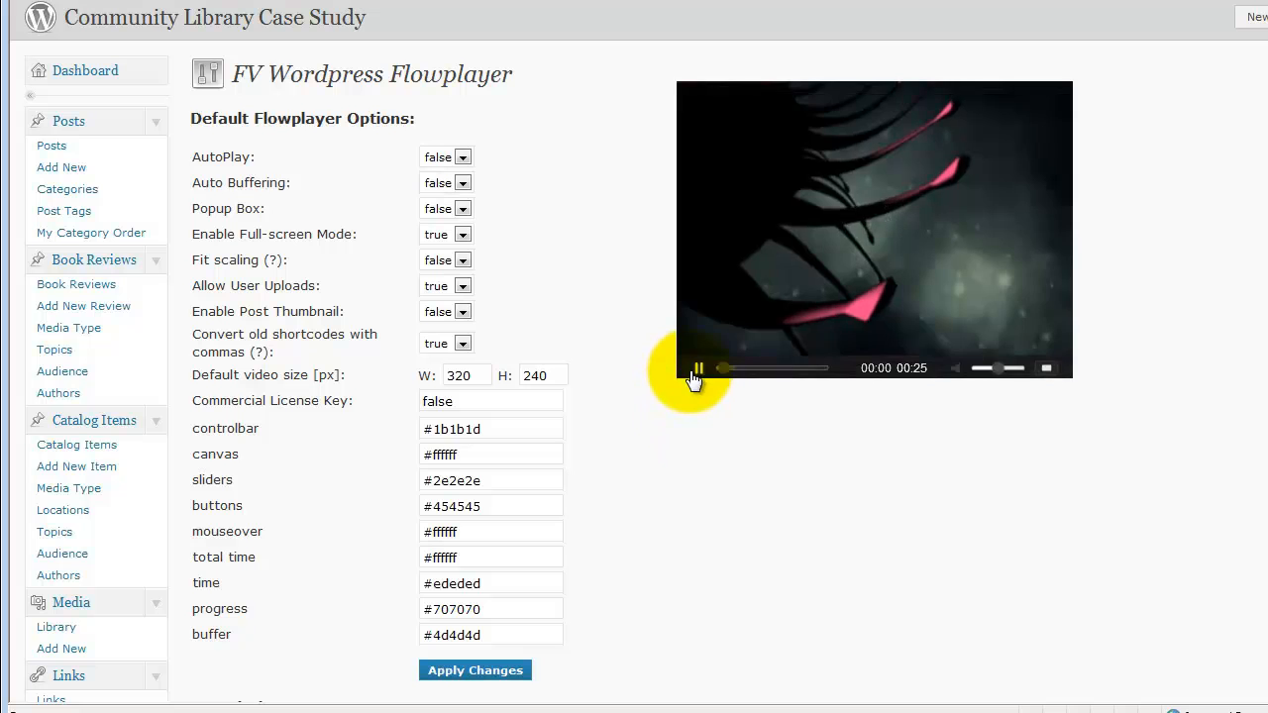
Scroll through the default Flowplayer player options and colour values.
scroll(down, 3)
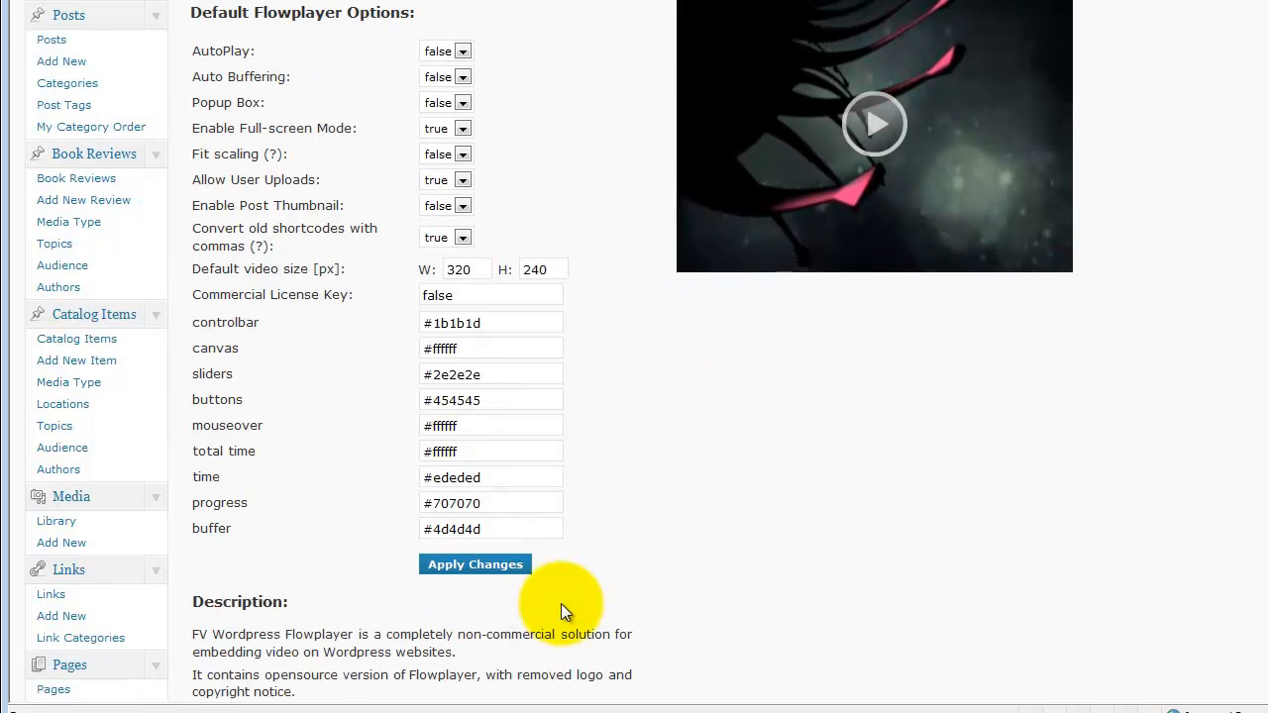
scroll(up, 3)
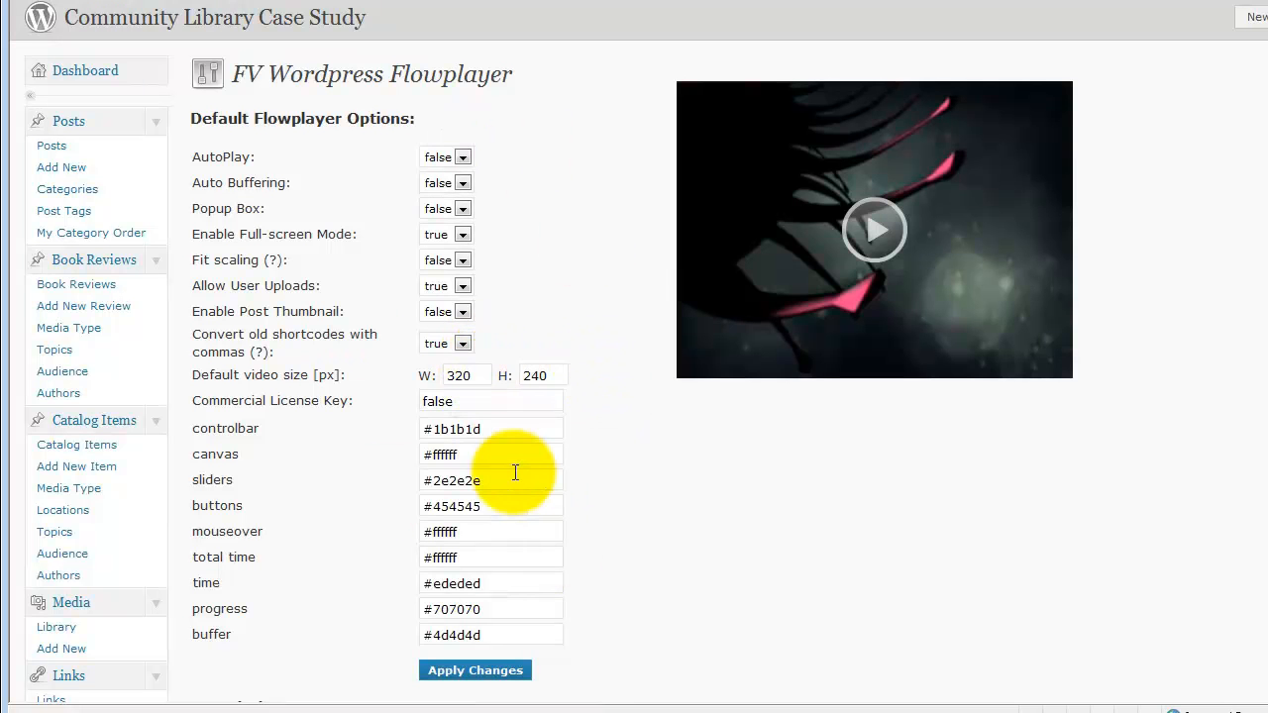
mouse_move(580, 465)
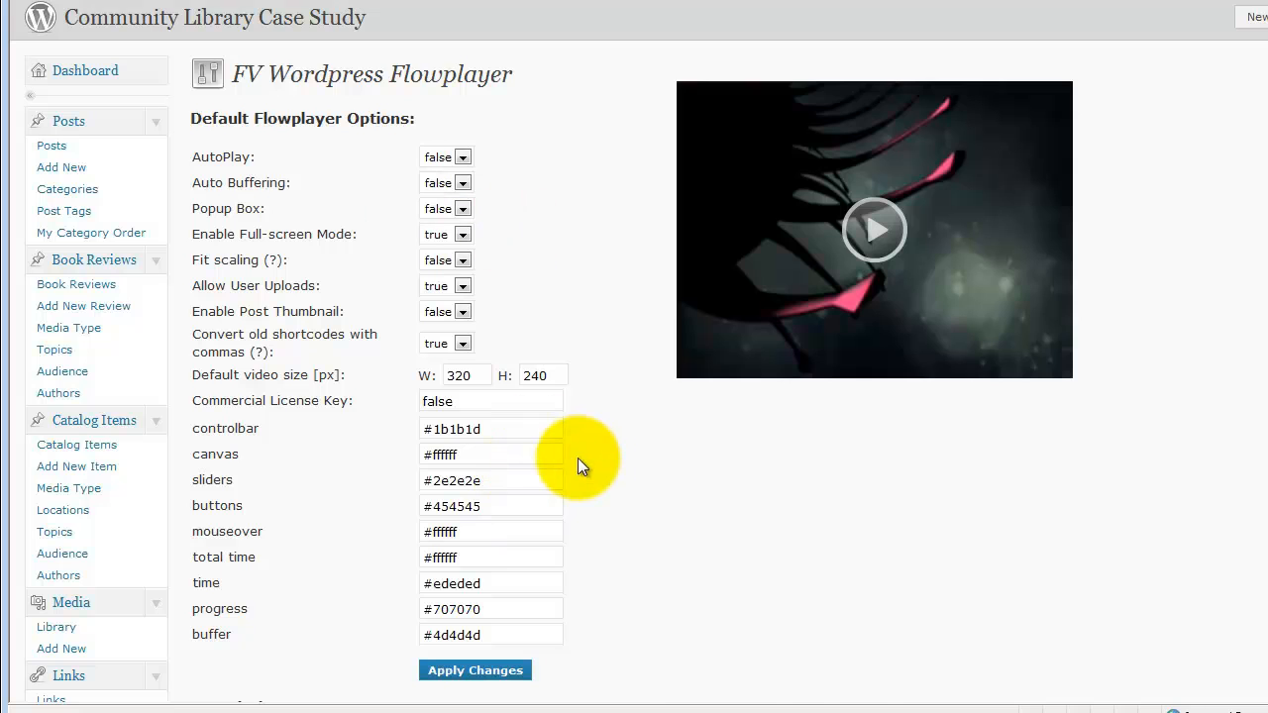